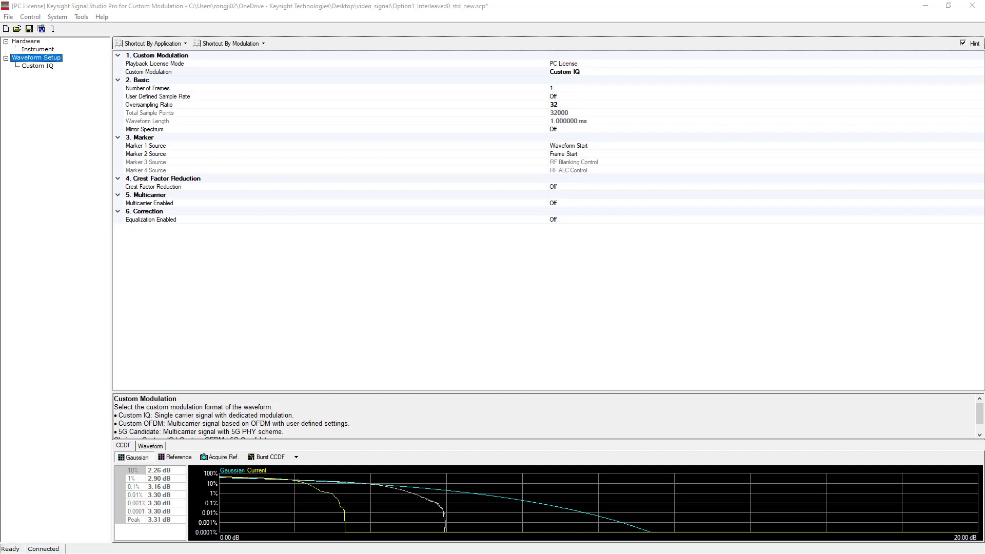
mouse_move(2, 275)
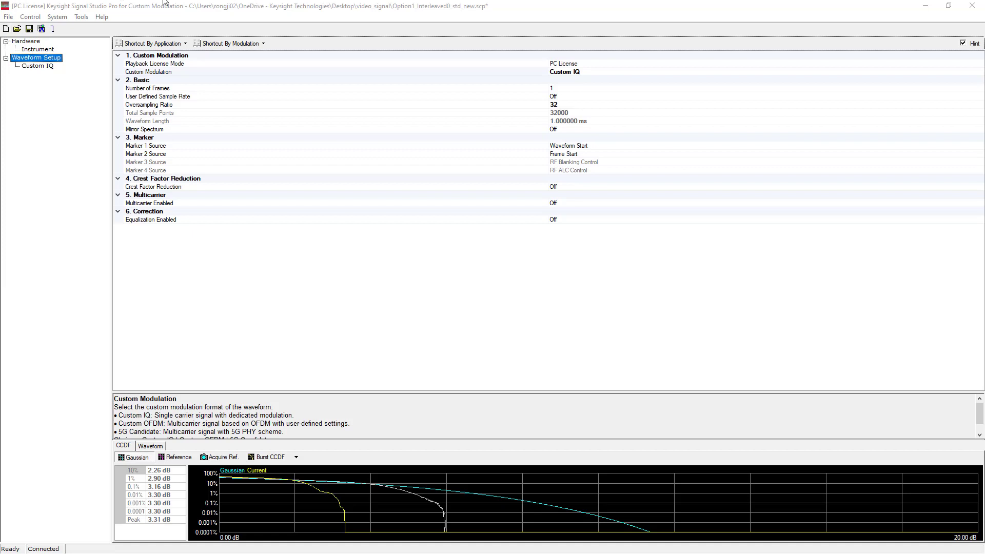
mouse_move(584, 60)
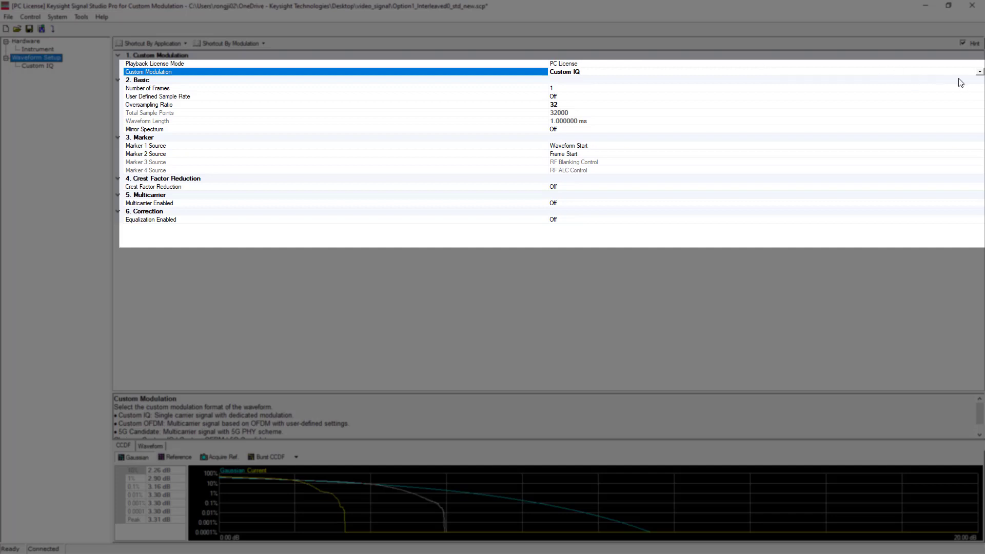
mouse_move(978, 71)
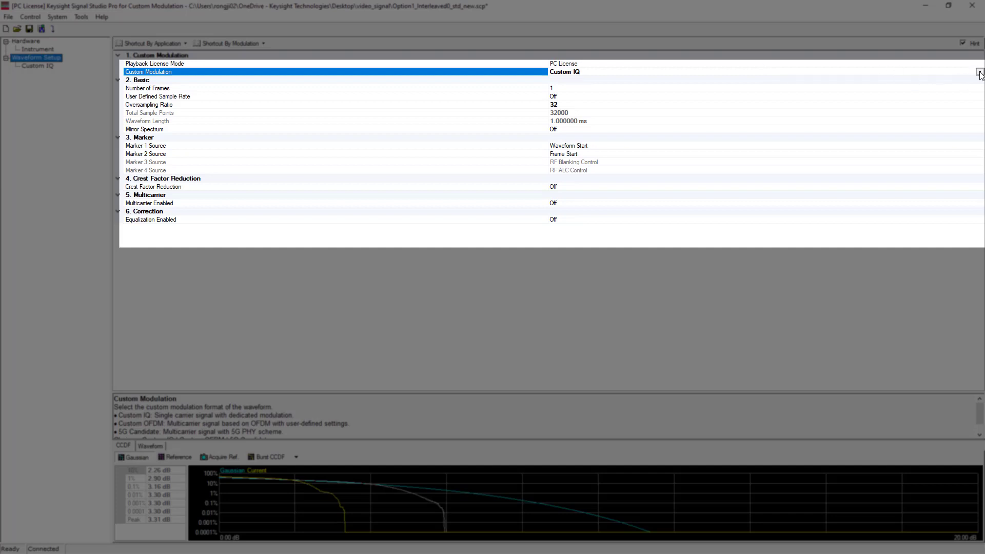
Step: Switch the waveform's custom modulation format from Custom IQ to Custom OFDM
left_click(978, 72)
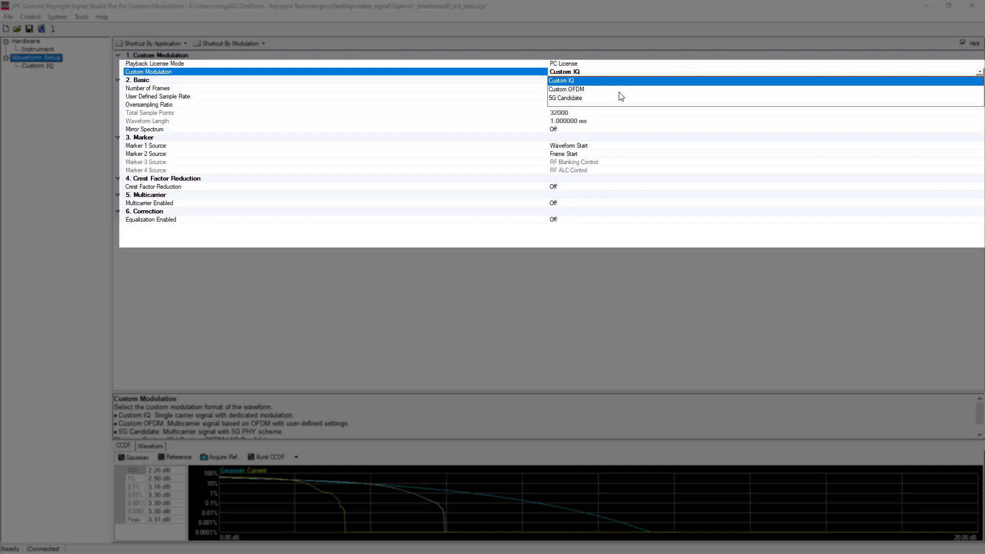
left_click(565, 89)
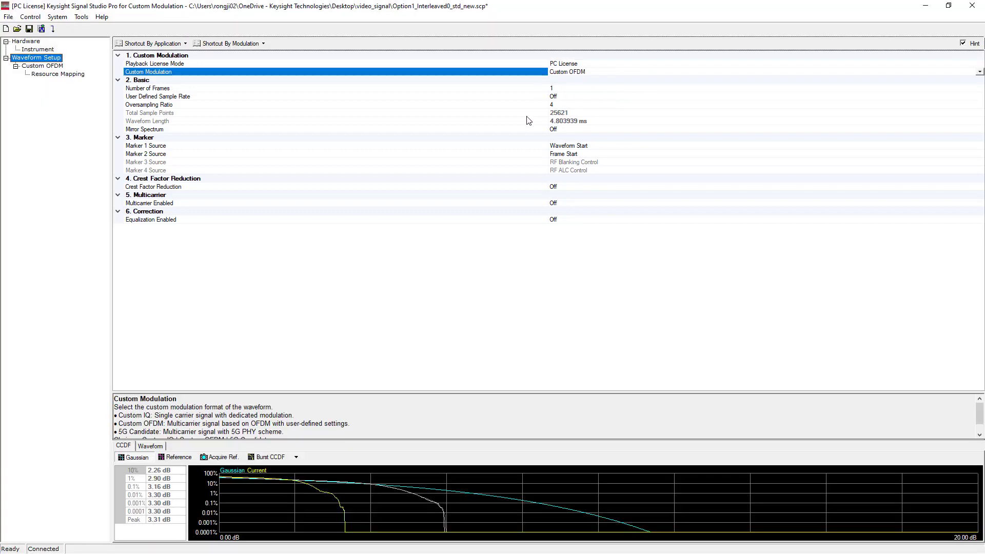
Step: Apply the WLAN IEEE 802.11a quick setup to Custom OFDM (FFT 64, 64 symbols)
left_click(42, 66)
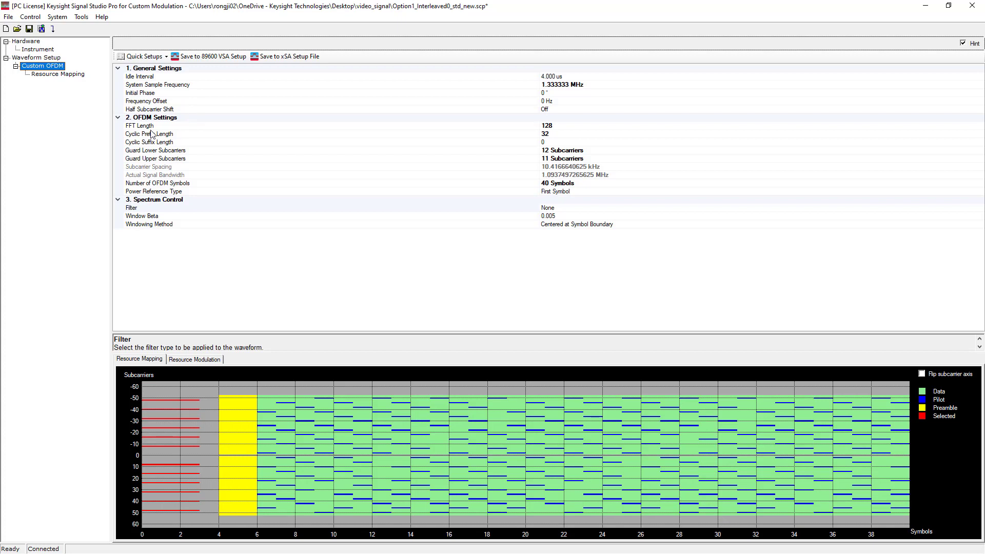
mouse_move(532, 150)
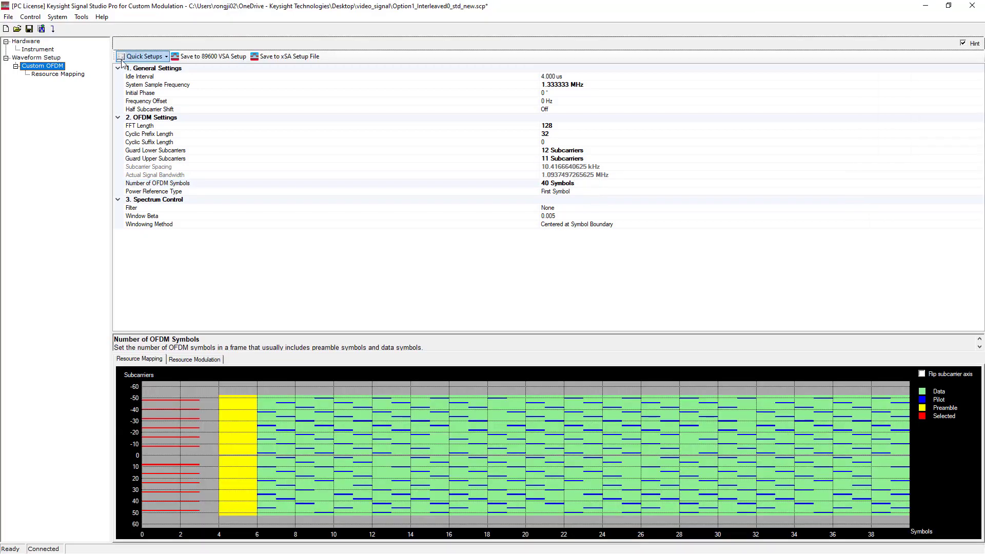
left_click(141, 56)
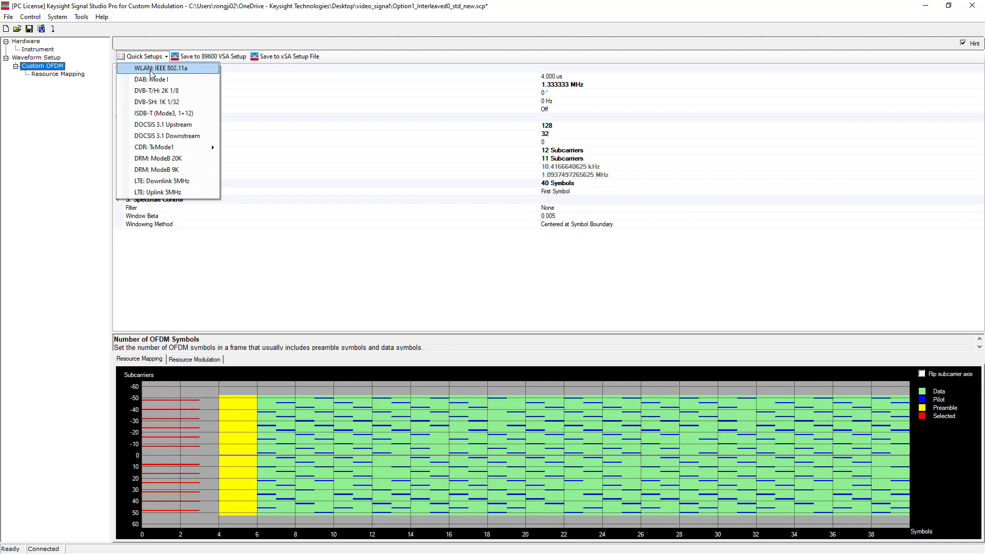
mouse_move(156, 207)
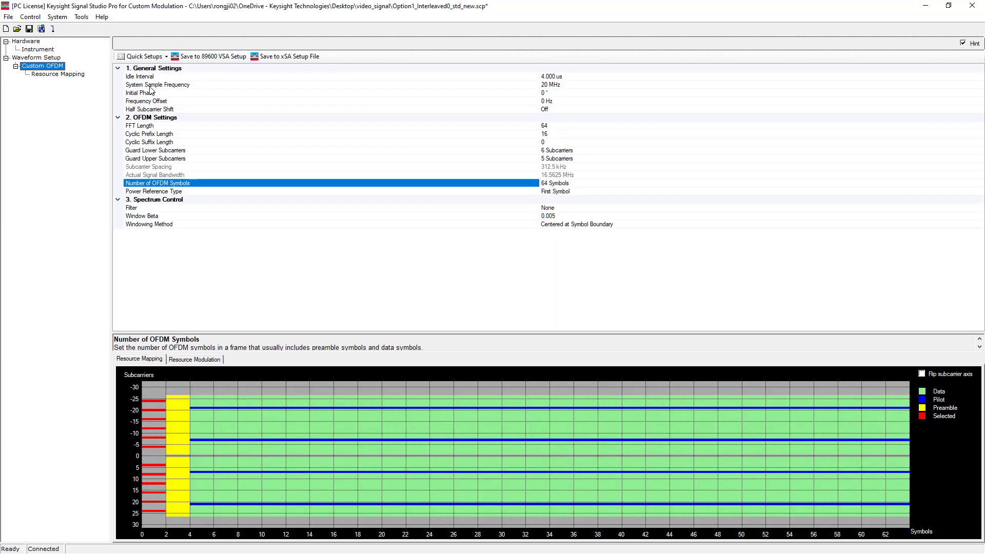
Step: Review the Preamble2 and Pilot resource blocks under Resource Mapping
left_click(58, 74)
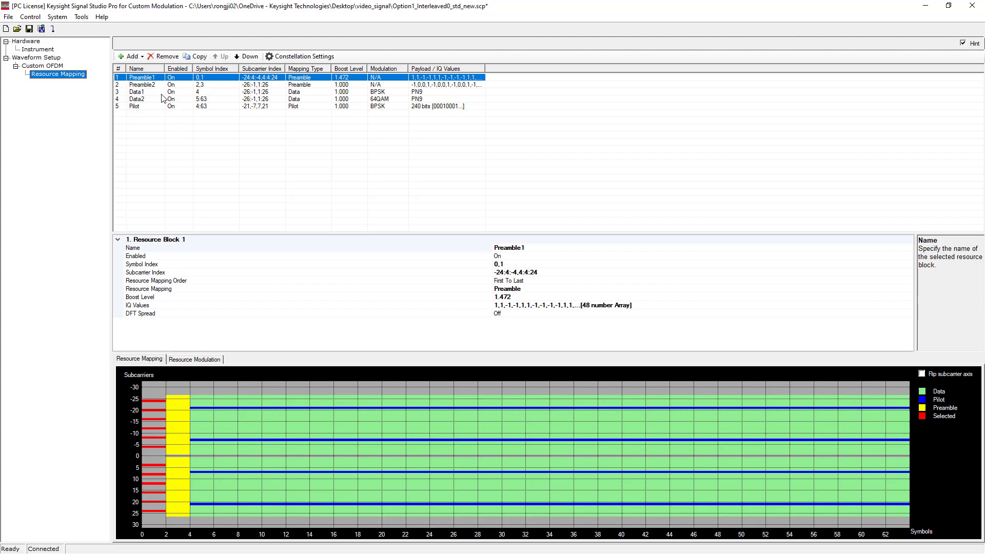
left_click(141, 85)
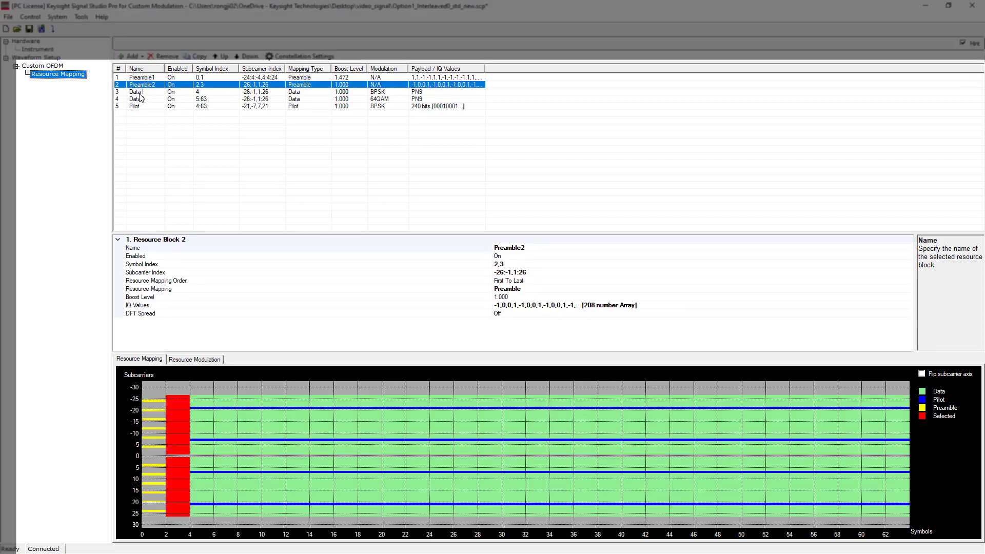
left_click(133, 106)
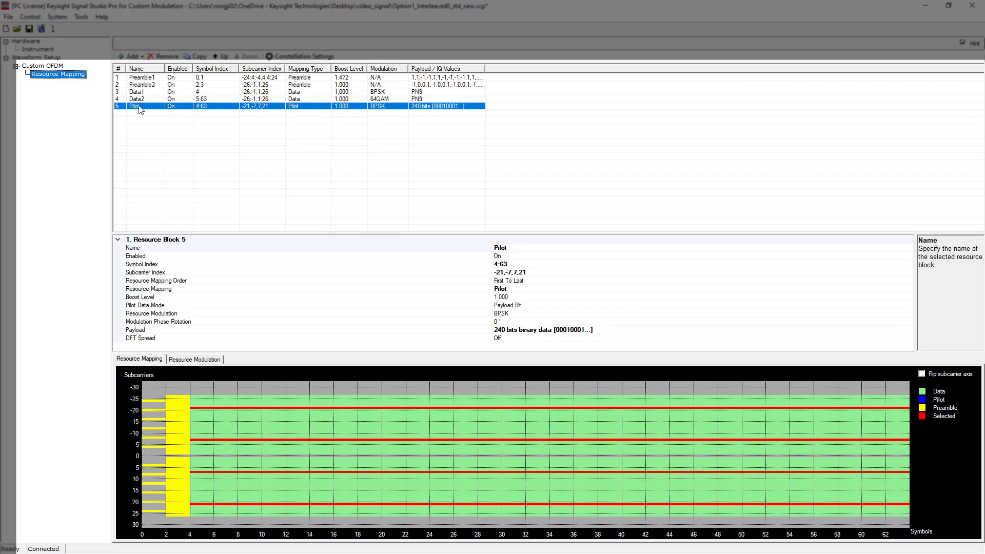
mouse_move(506, 296)
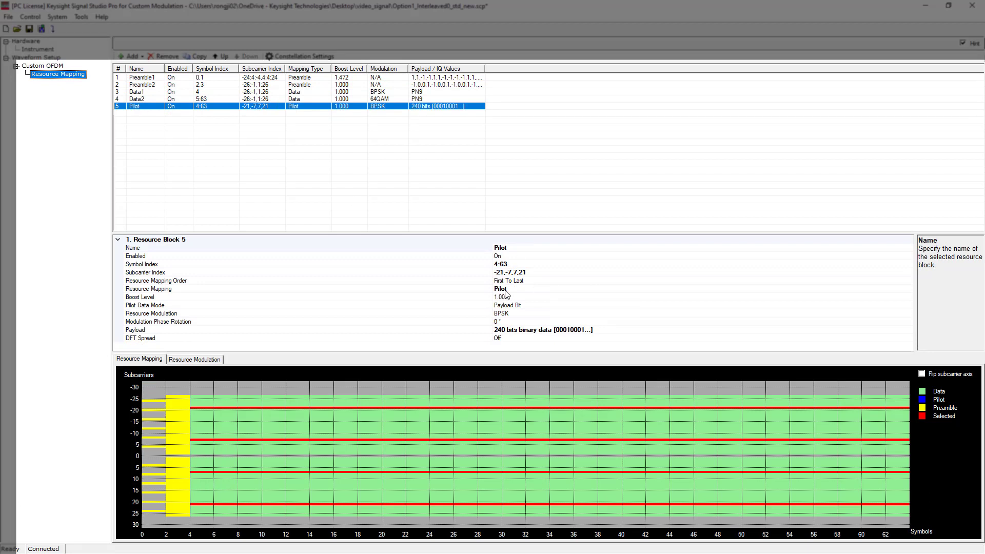
mouse_move(510, 295)
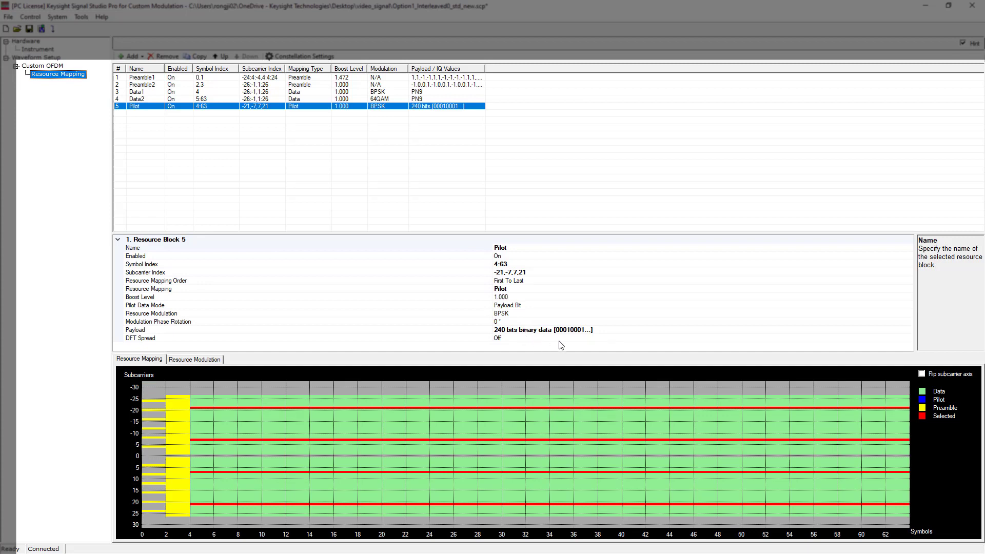
mouse_move(575, 431)
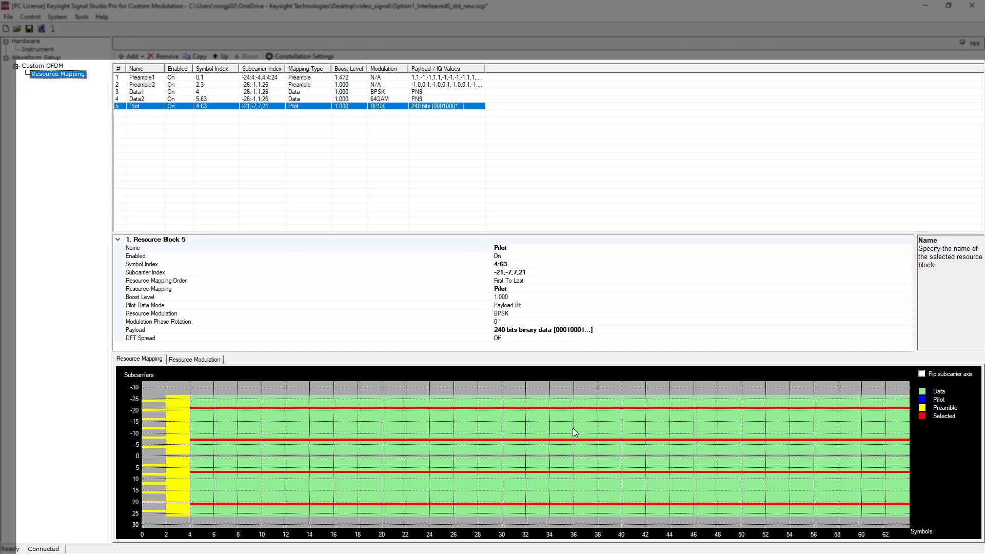
mouse_move(778, 454)
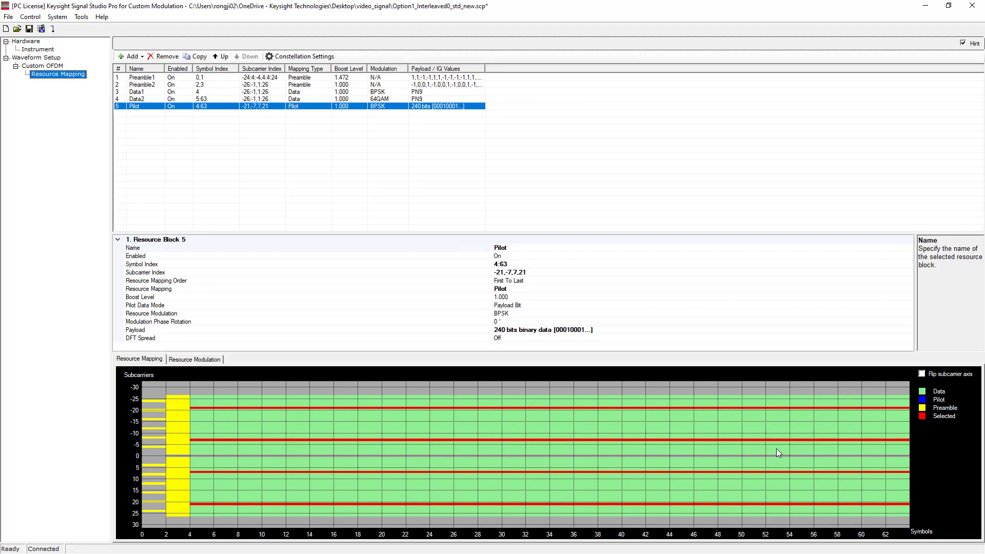
mouse_move(417, 268)
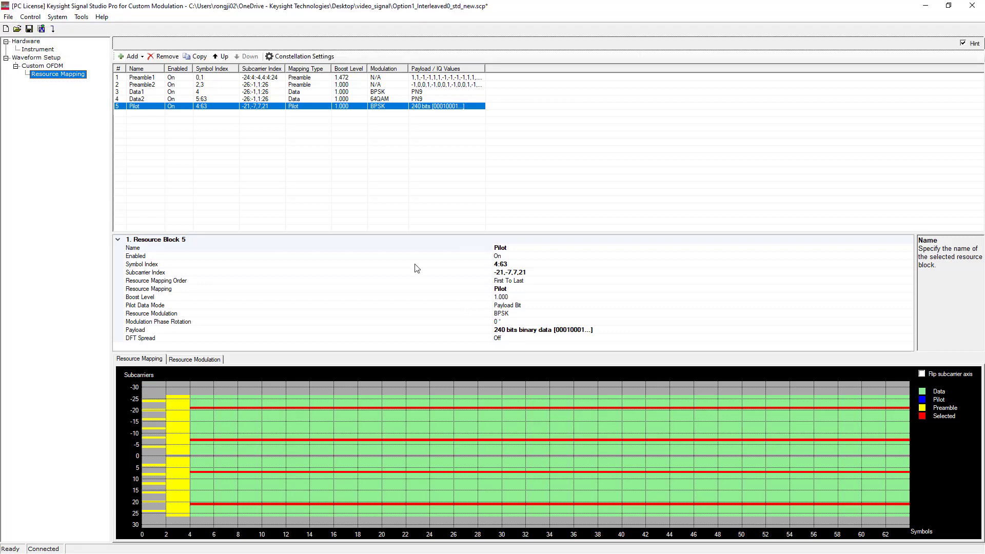
mouse_move(393, 276)
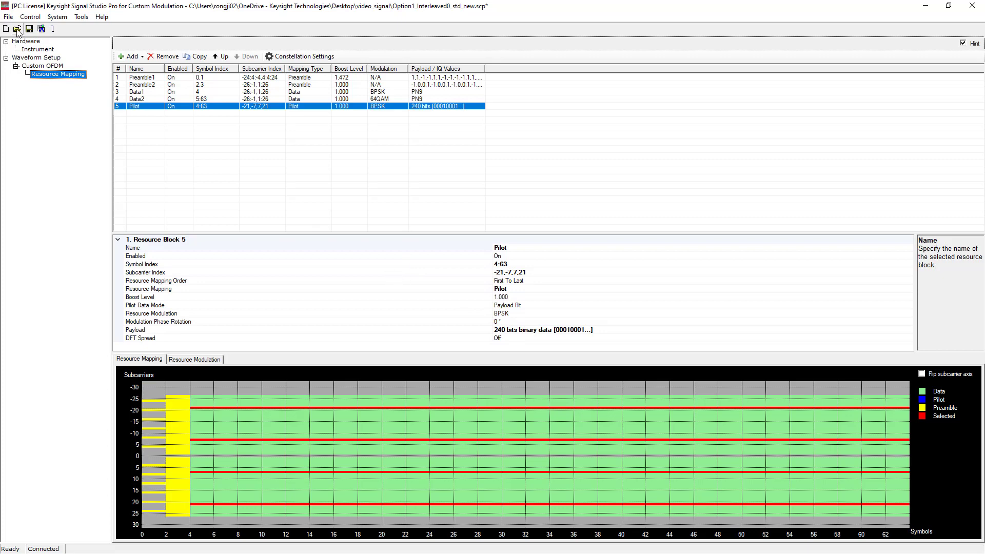
Step: Load Option1_Interleaved0_std_new.scp and review its Data resource block while it downloads
left_click(17, 29)
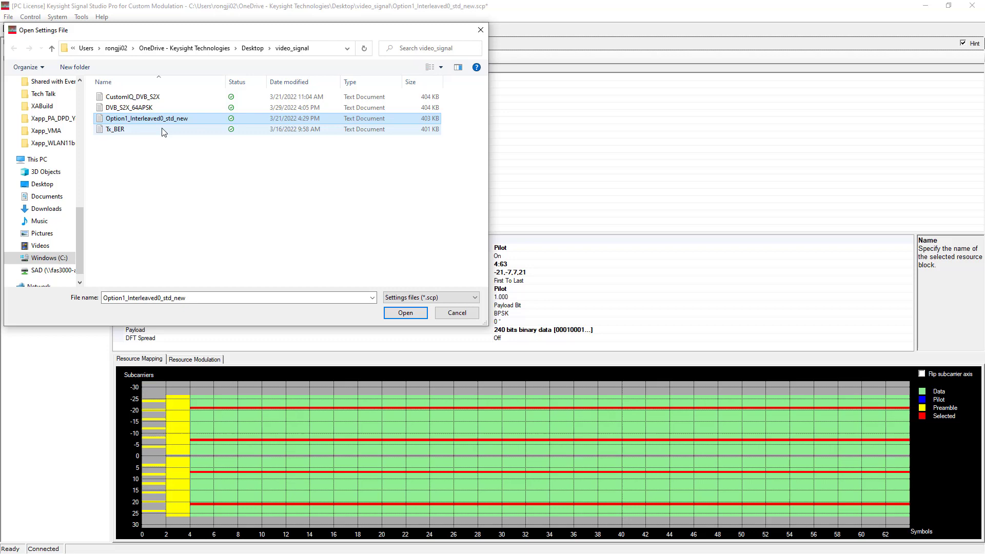
left_click(404, 313)
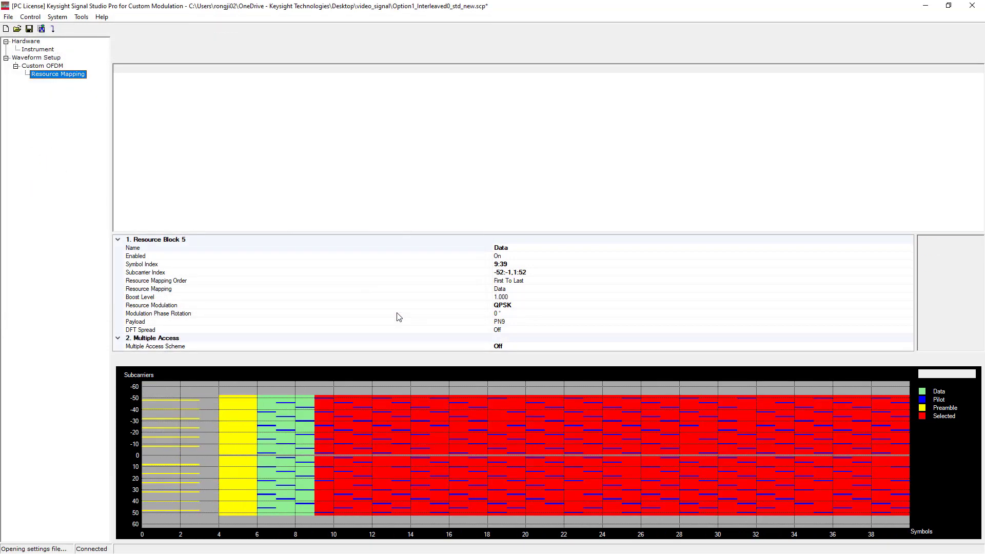
left_click(44, 66)
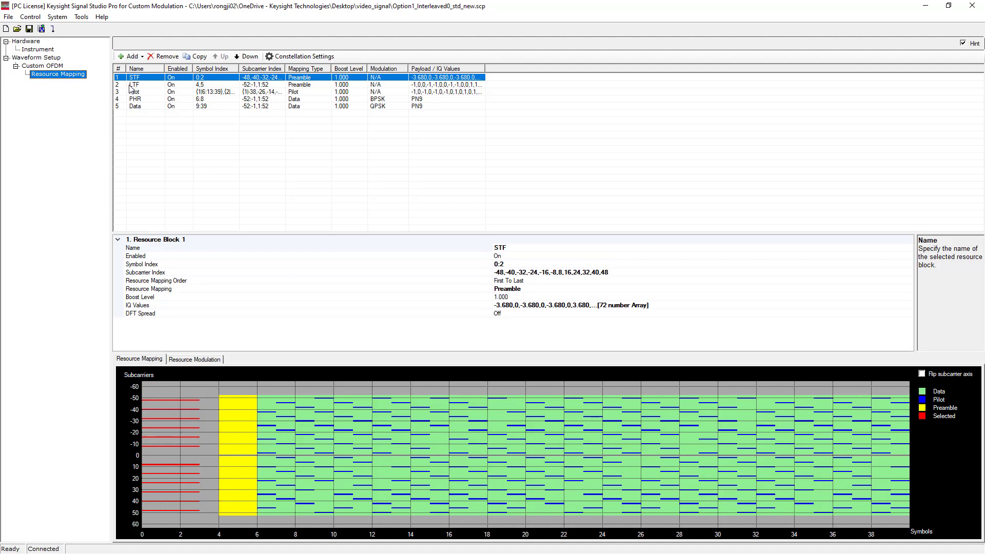
left_click(136, 105)
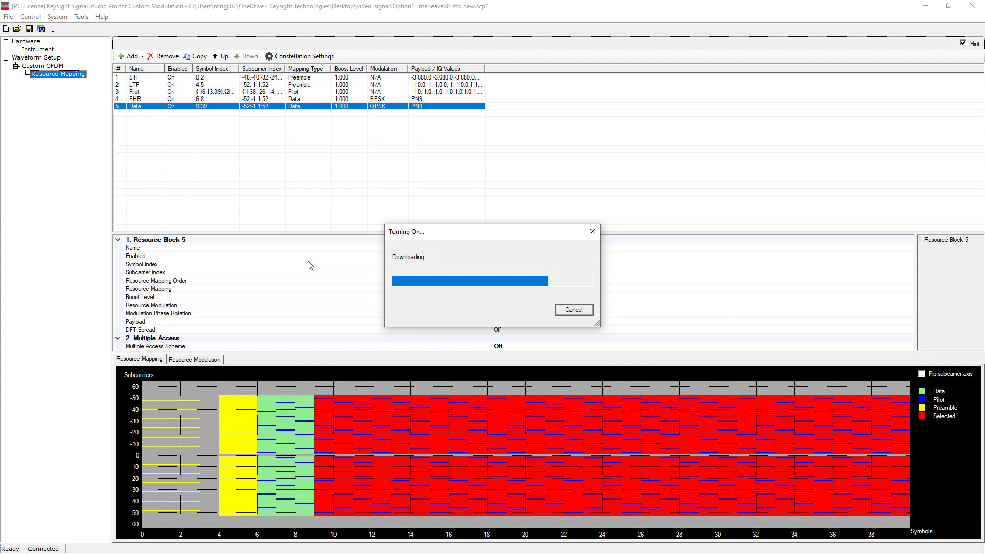
mouse_move(435, 306)
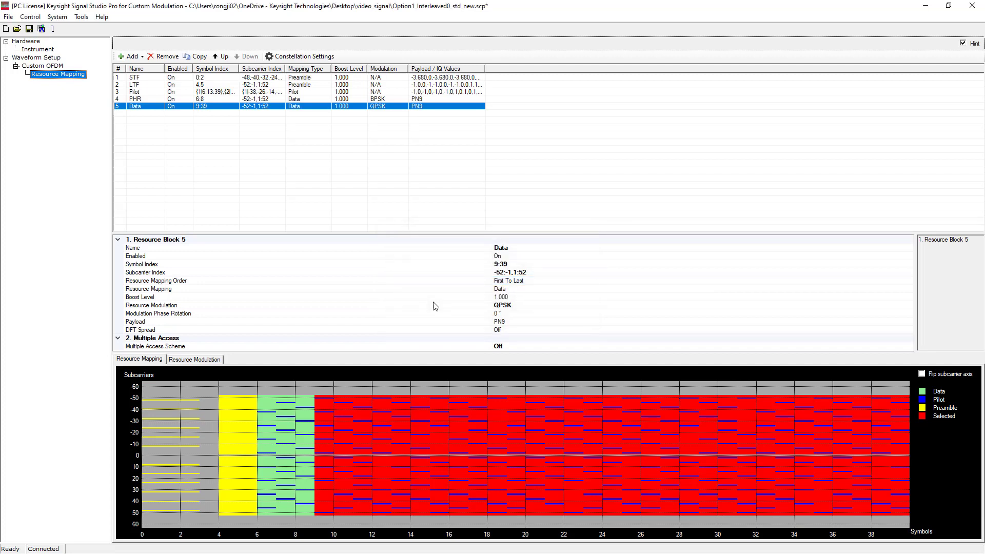
mouse_move(455, 281)
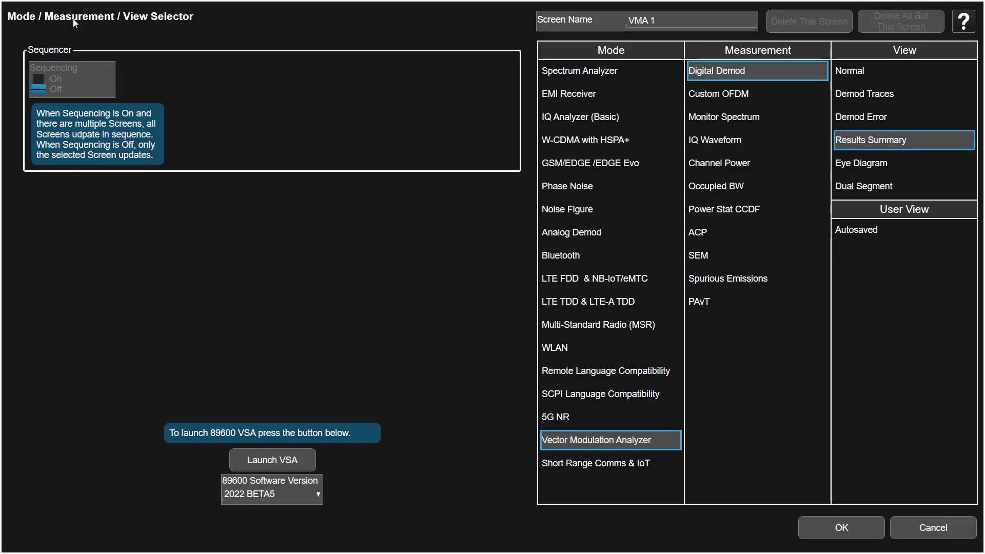
mouse_move(625, 308)
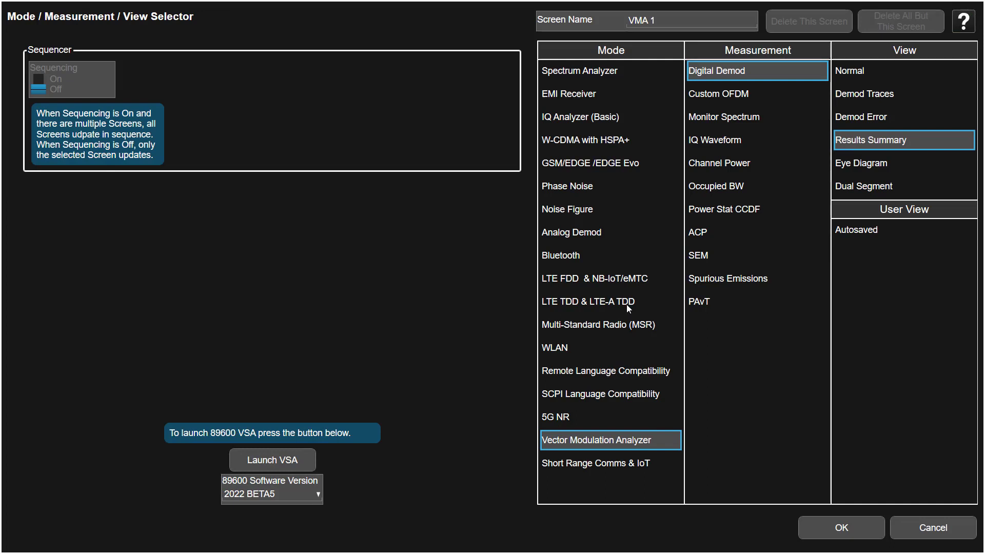
mouse_move(675, 338)
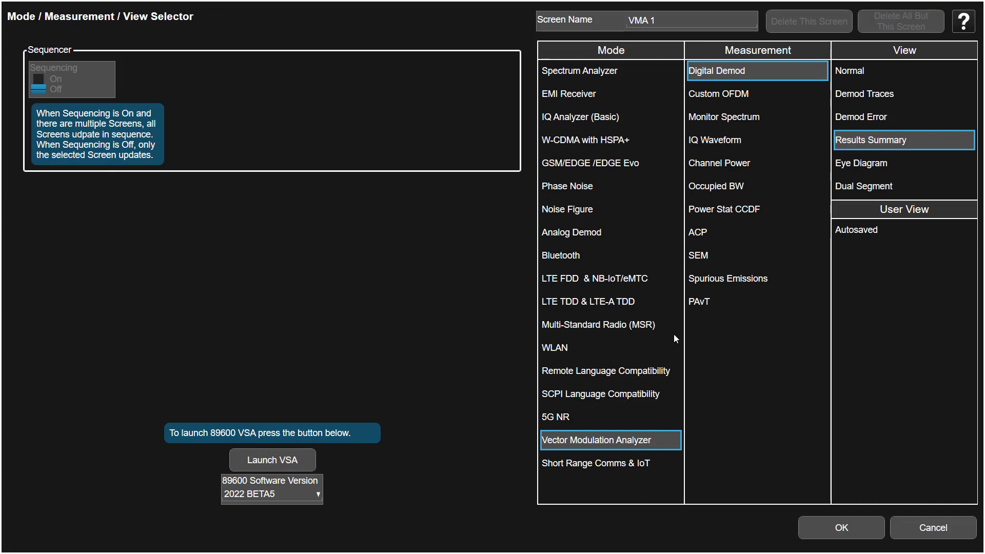
mouse_move(730, 79)
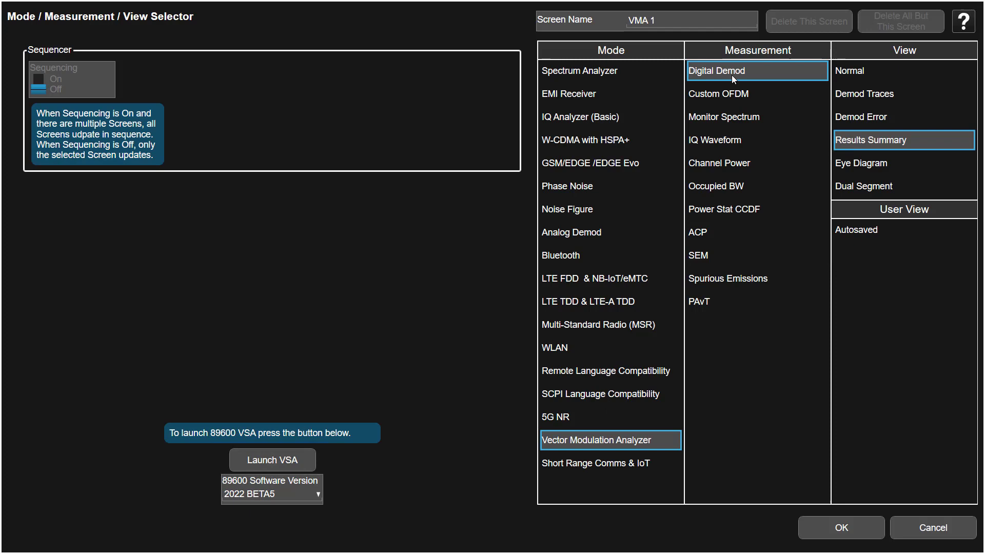
mouse_move(725, 98)
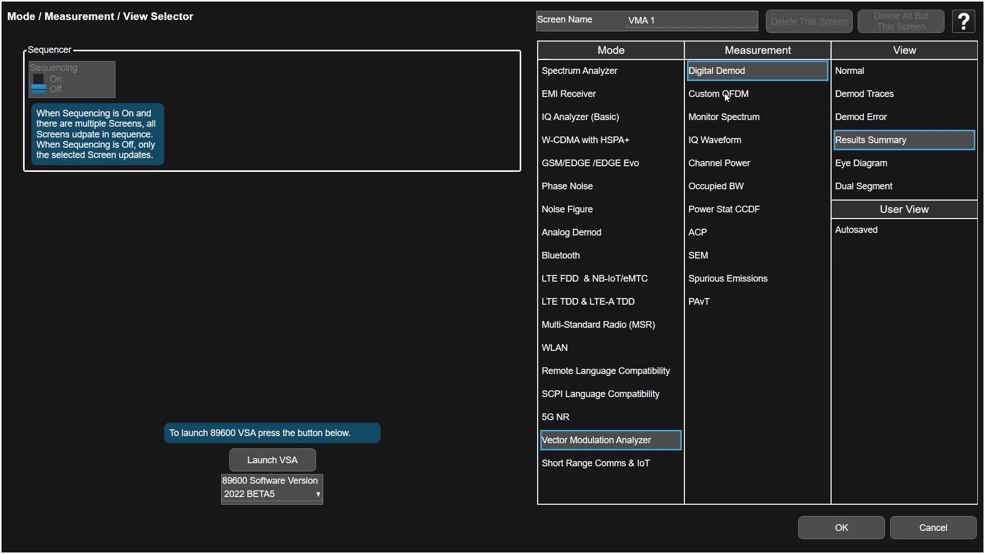
Step: Select the Custom OFDM measurement in Vector Modulation Analyzer mode and confirm
left_click(718, 93)
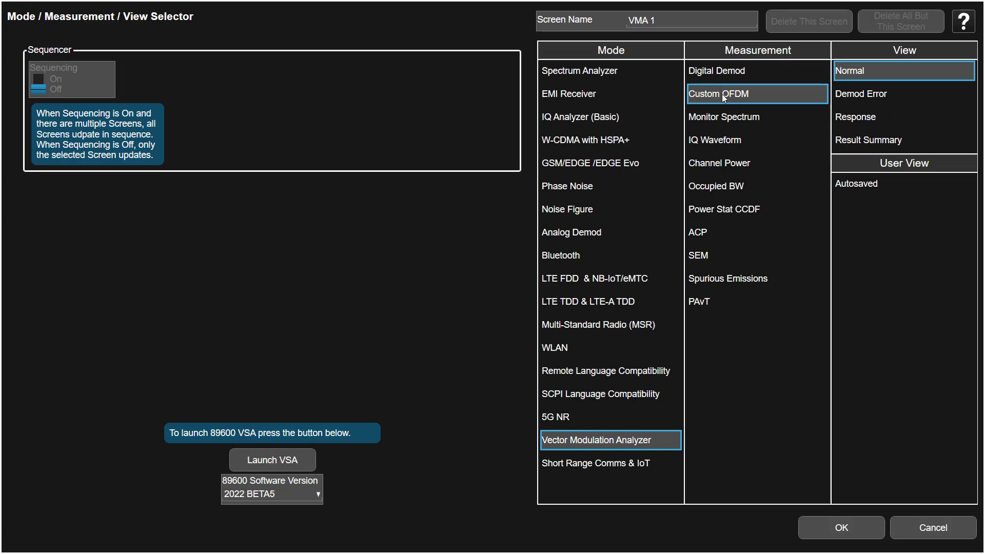
mouse_move(863, 86)
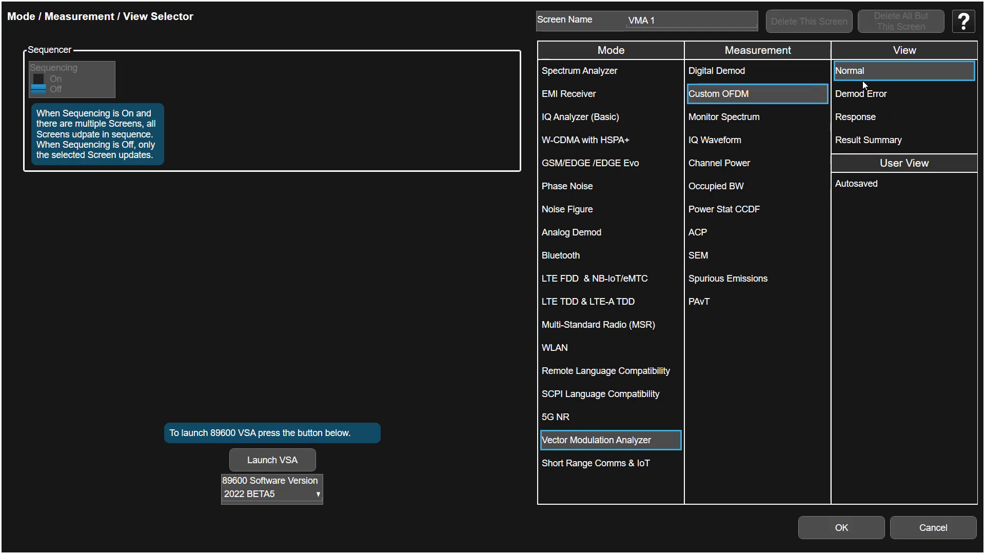
mouse_move(878, 84)
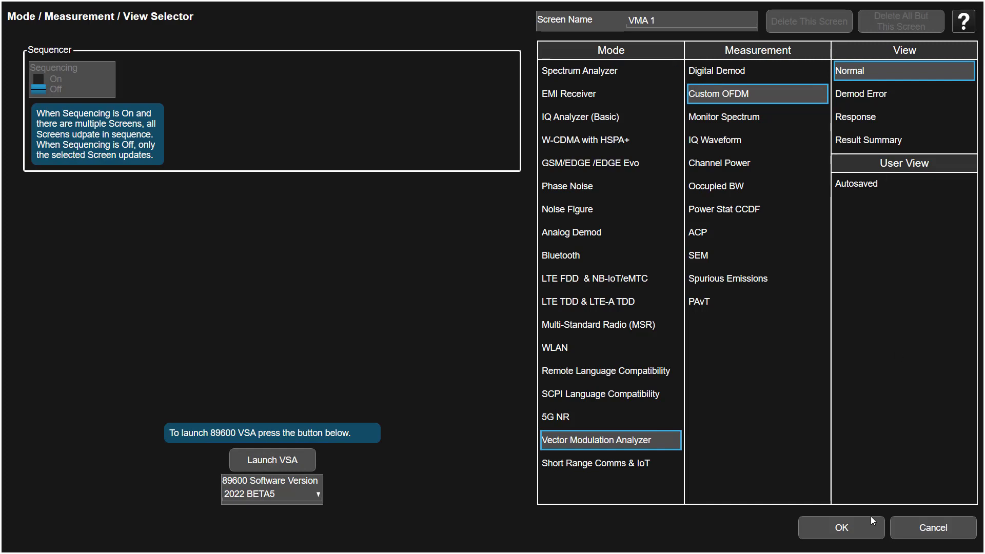
mouse_move(849, 521)
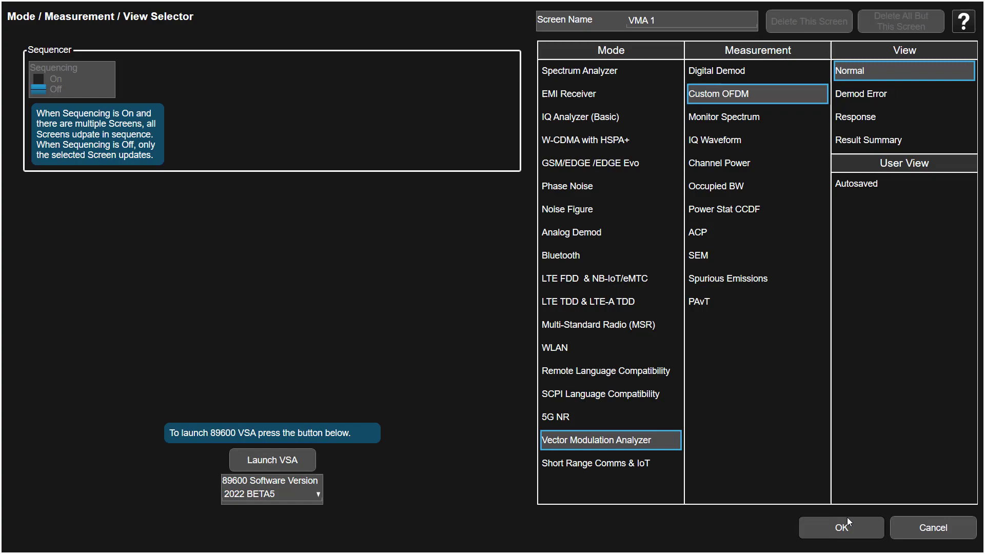
left_click(840, 527)
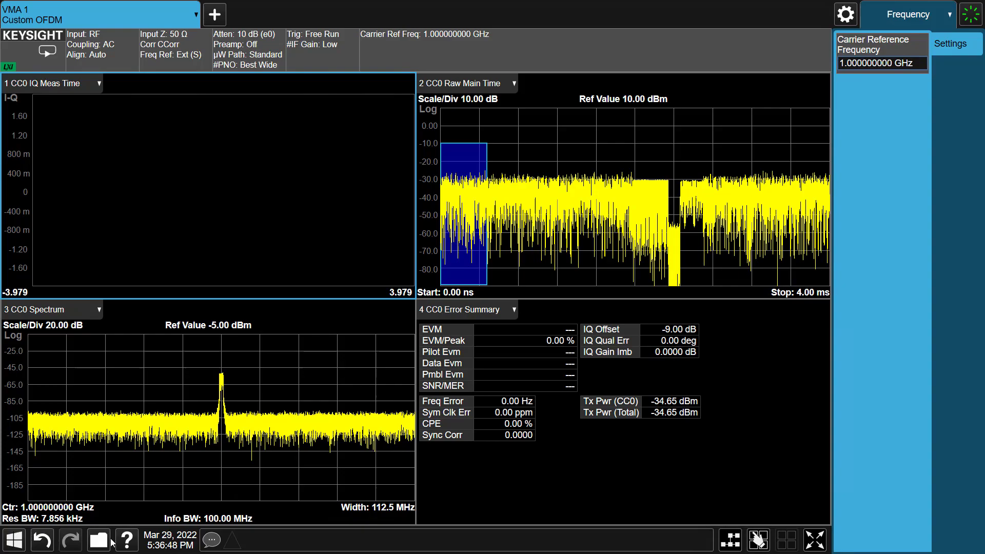
Step: Recall the demod CC setup from Option1_Interleaved0_std_new.scp for a clean constellation
left_click(98, 538)
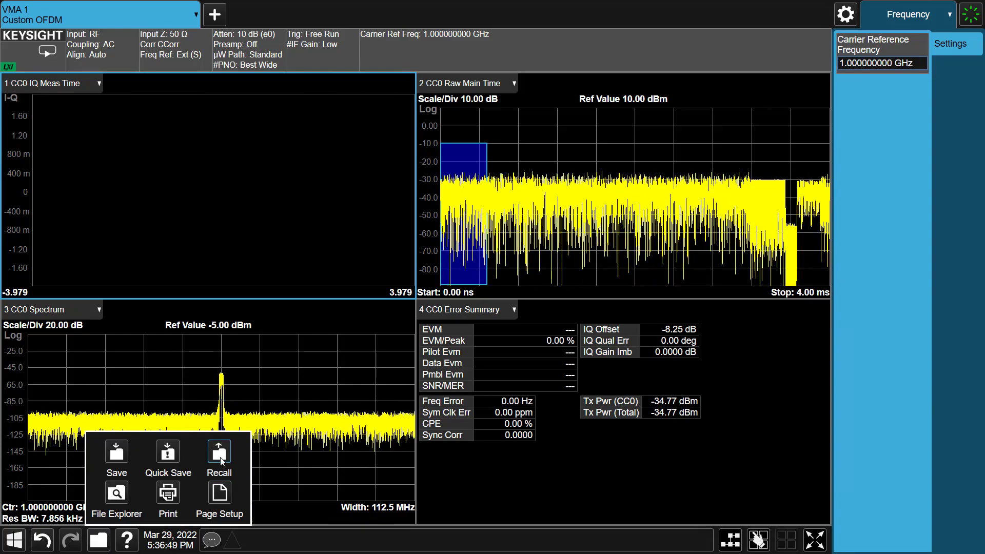
left_click(218, 452)
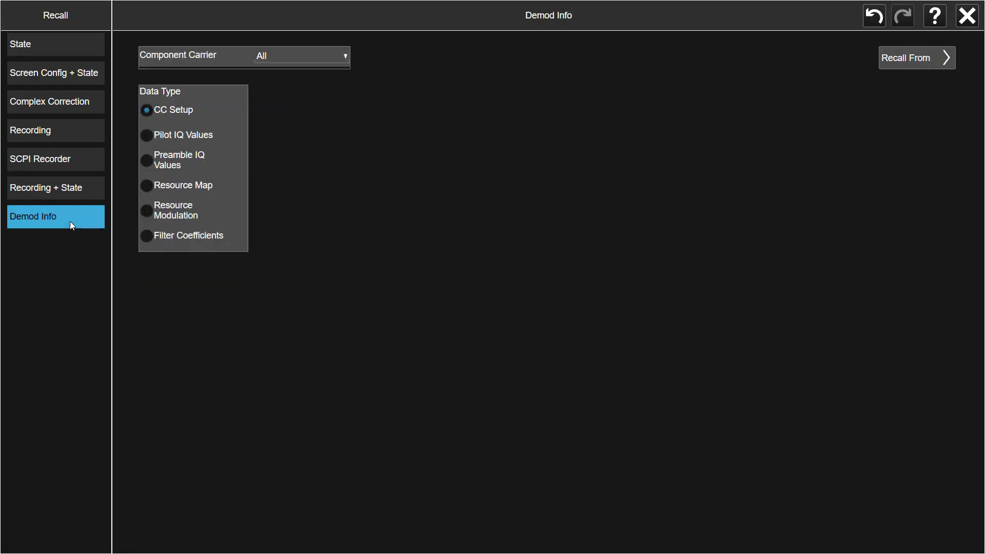
mouse_move(295, 100)
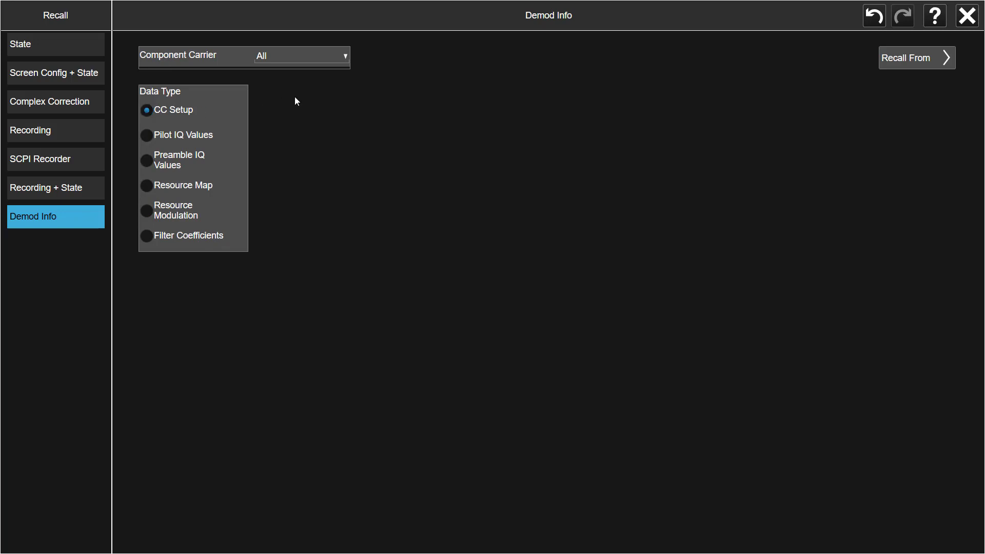
left_click(916, 57)
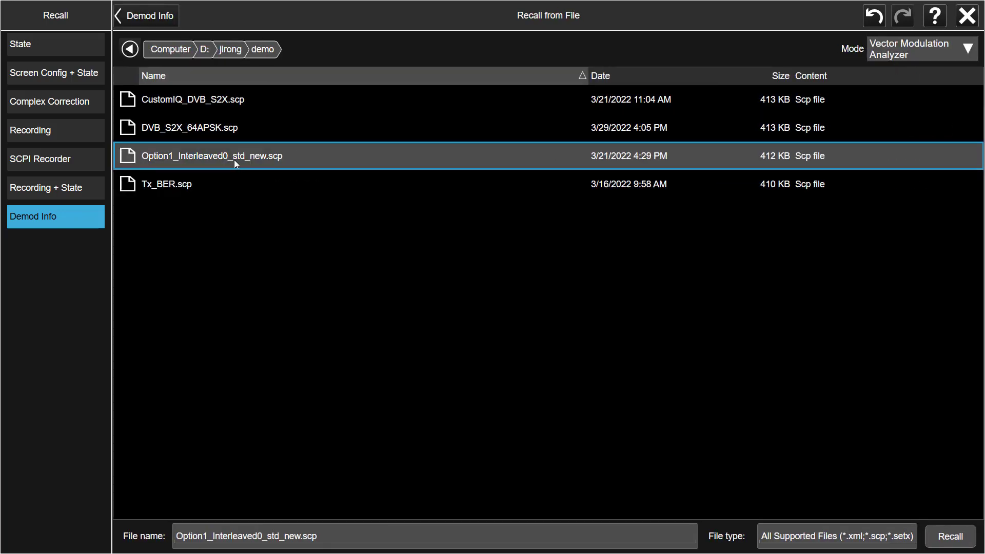
left_click(950, 536)
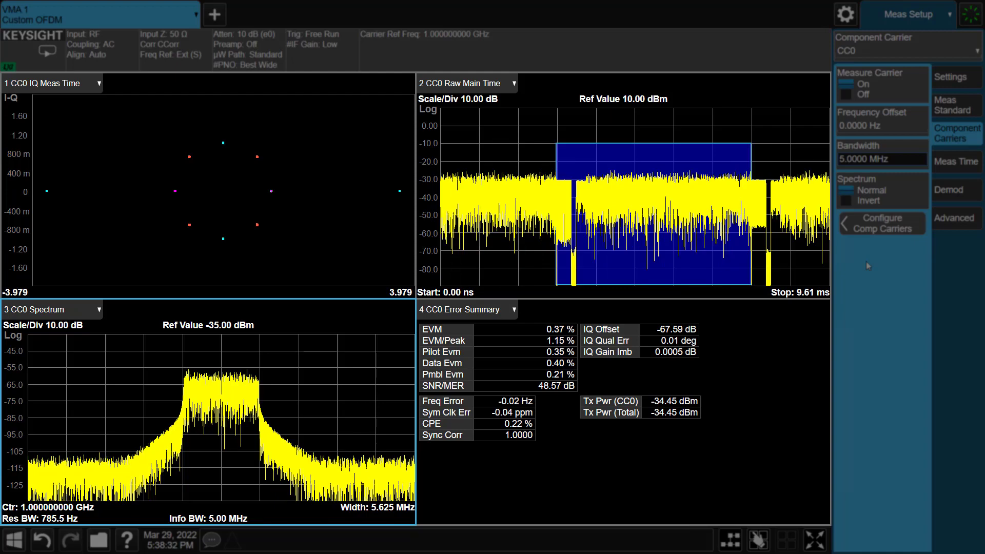
Step: Rescale the spectrum Y axis to a -10 dBm reference at 20 dB per division
left_click(906, 13)
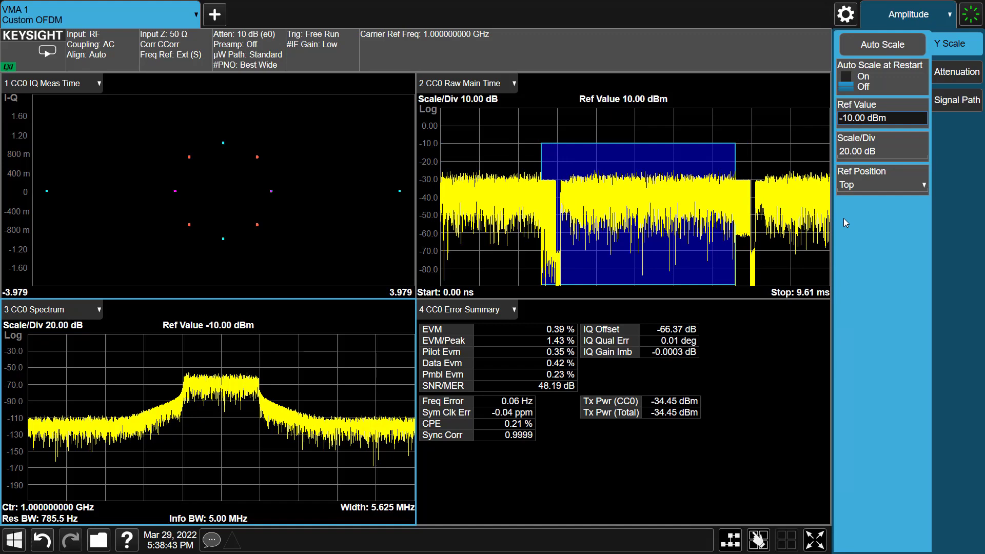
left_click(907, 14)
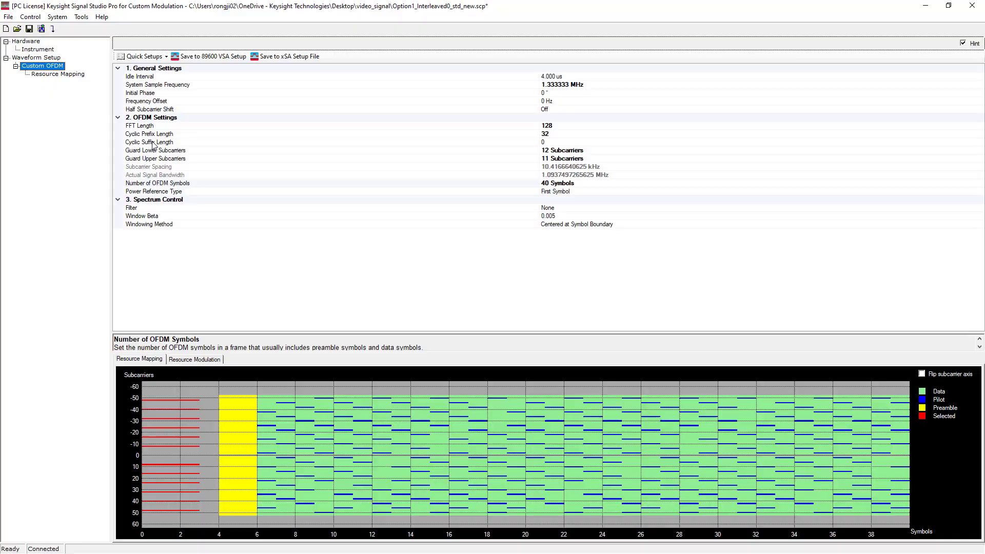
Step: Return to the analyzer and show the 40-symbol measurement time settings
left_click(568, 183)
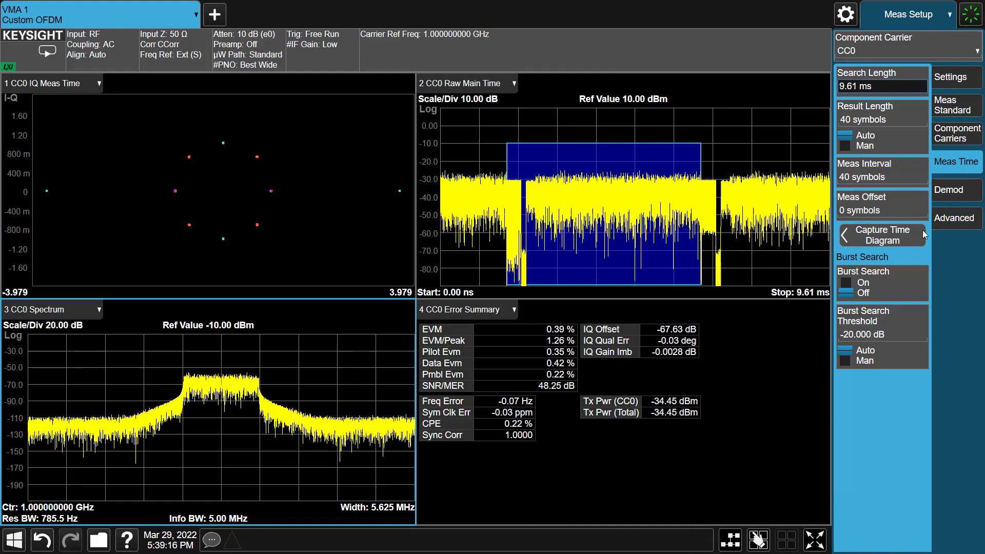
Step: Show the Demod Settings resource map and highlight the QPSK data allocation
left_click(955, 190)
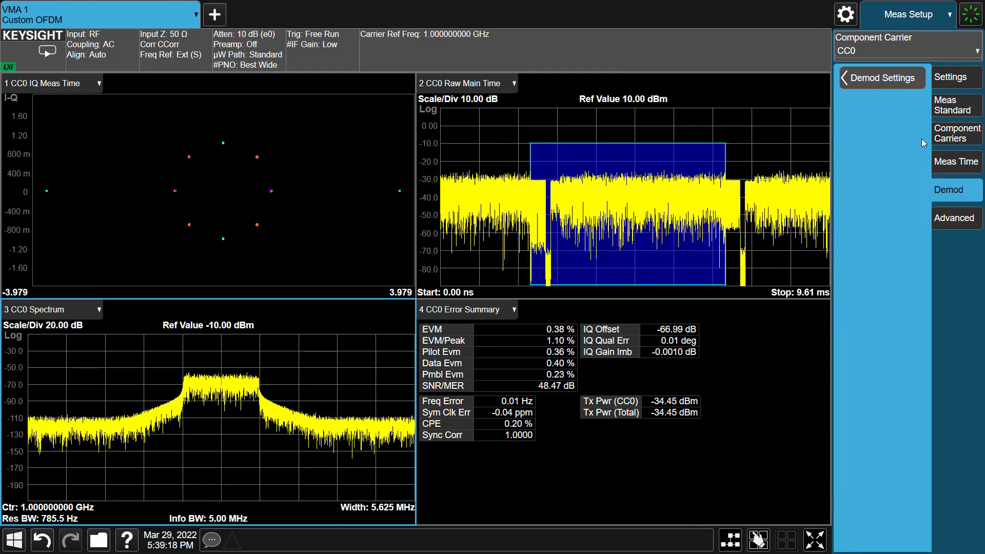
left_click(880, 77)
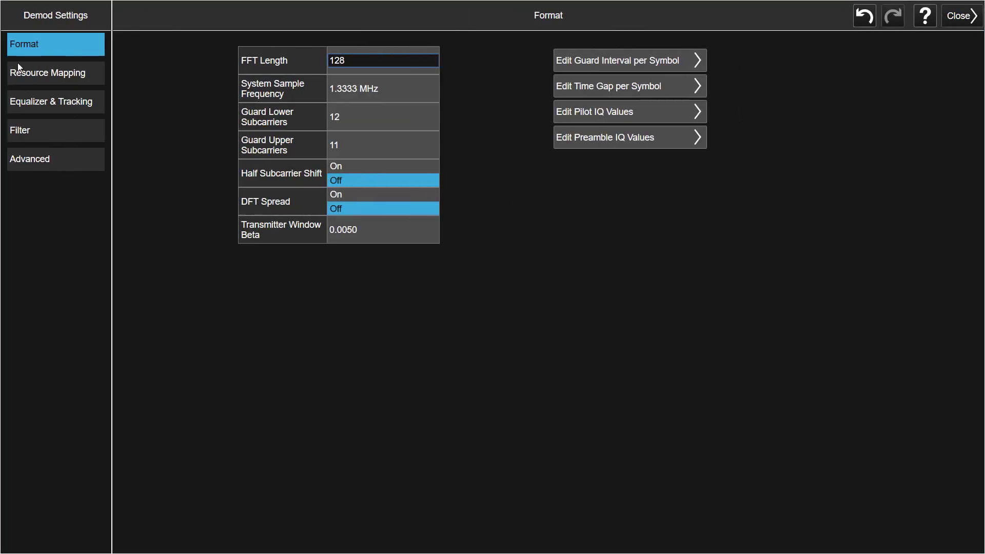
mouse_move(367, 73)
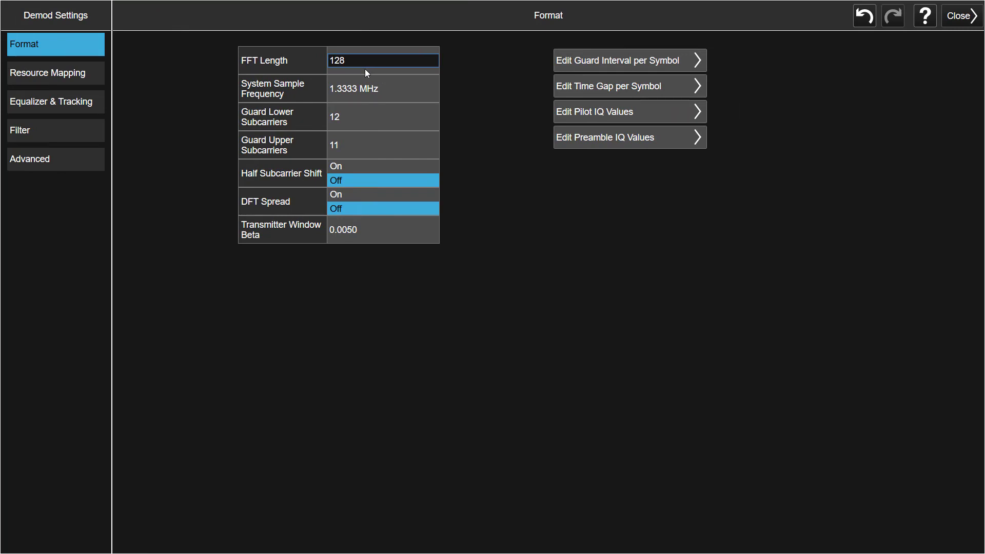
mouse_move(167, 142)
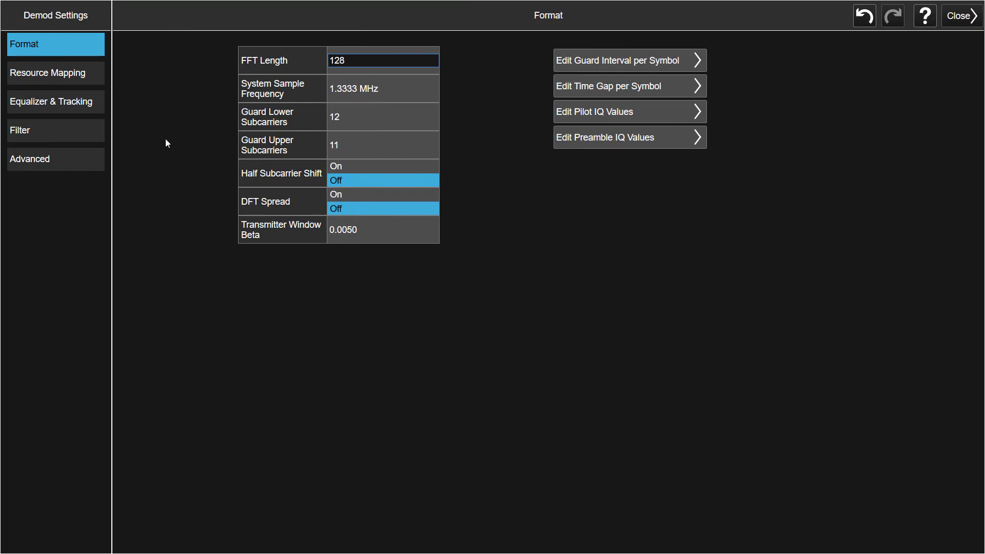
left_click(54, 73)
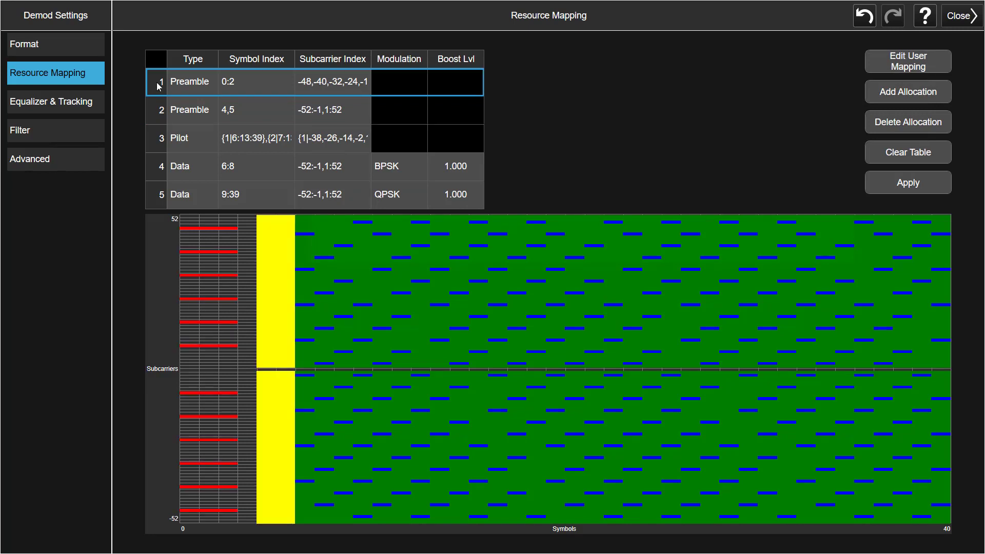
left_click(160, 194)
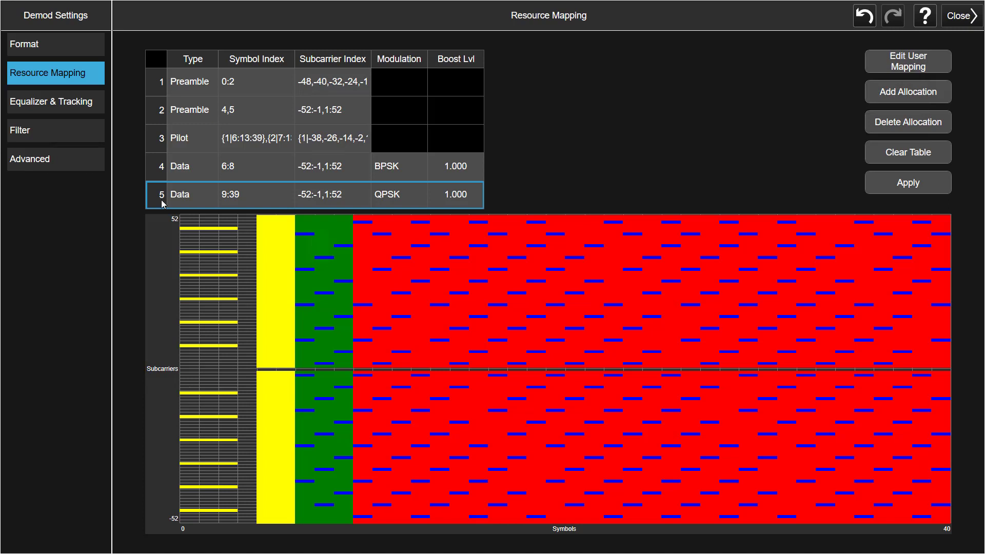
mouse_move(932, 91)
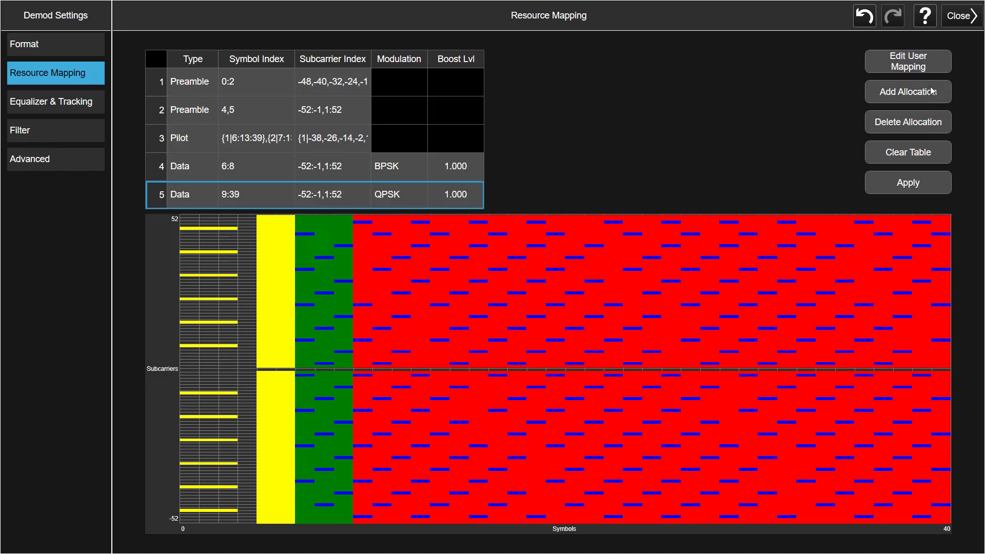
Step: Review the named-user mapping, Equalizer & Tracking, Filter and Format settings, ending on Resource Mapping
left_click(906, 60)
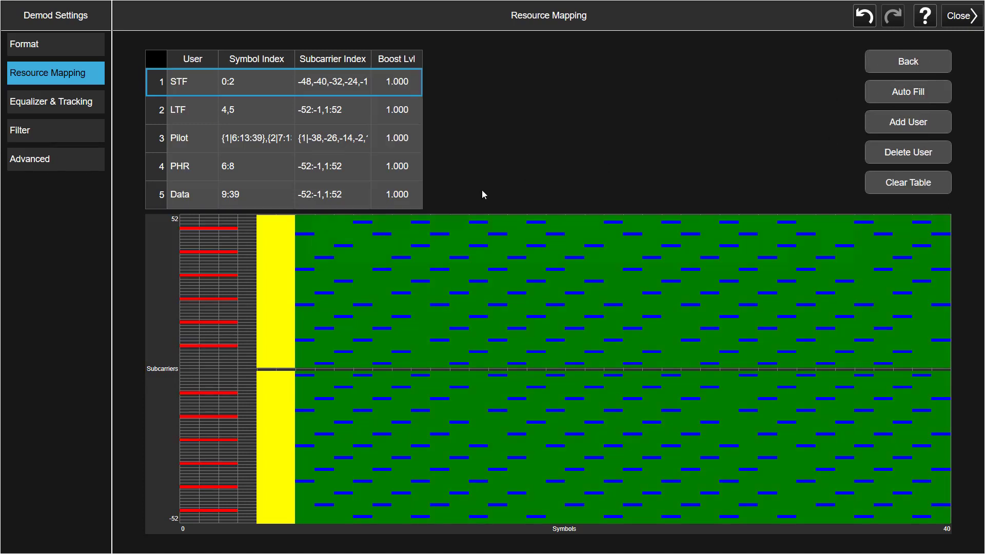
mouse_move(184, 202)
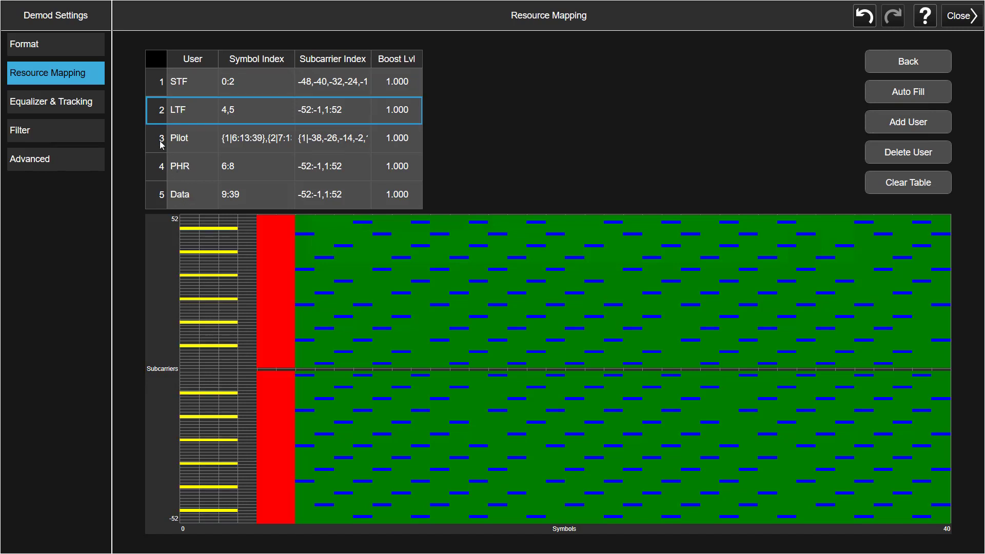
left_click(55, 101)
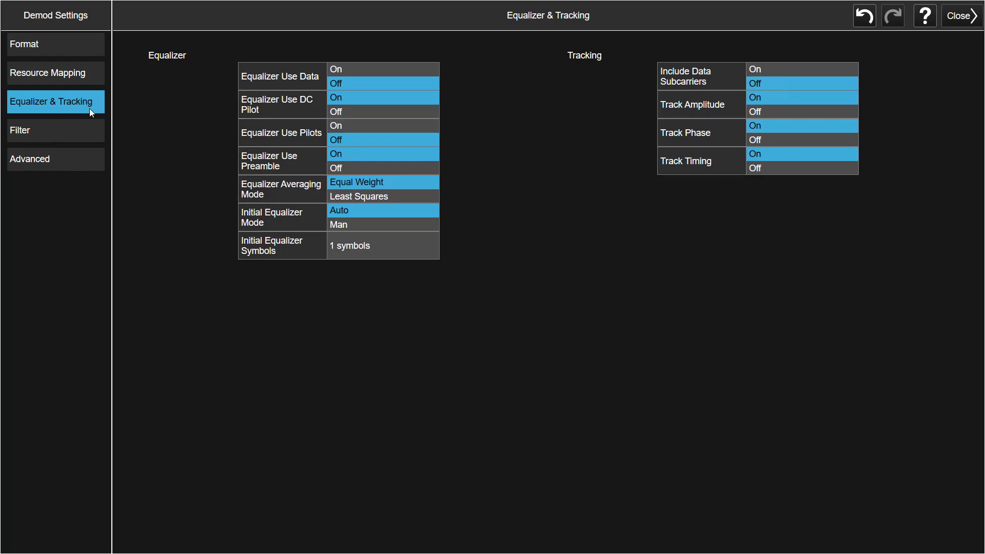
left_click(56, 130)
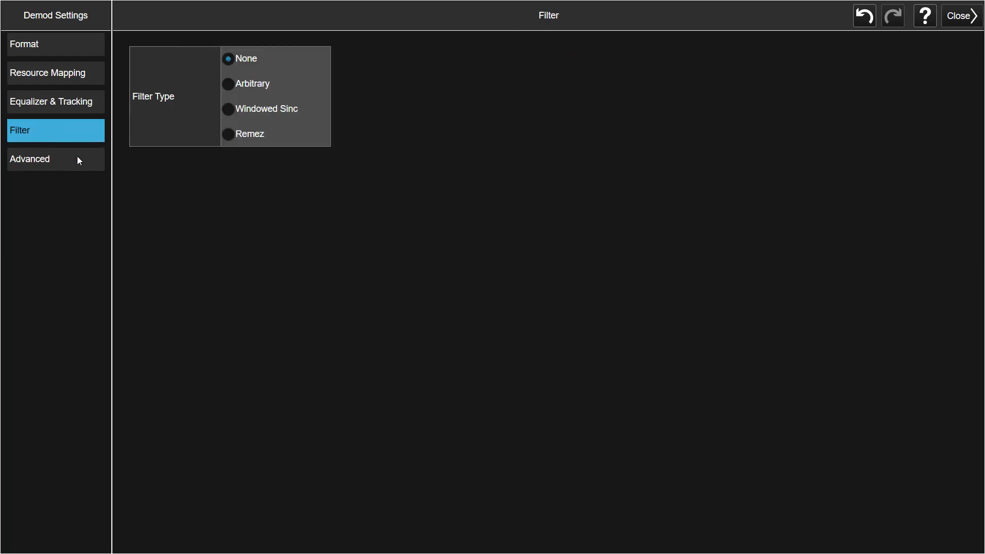
left_click(56, 44)
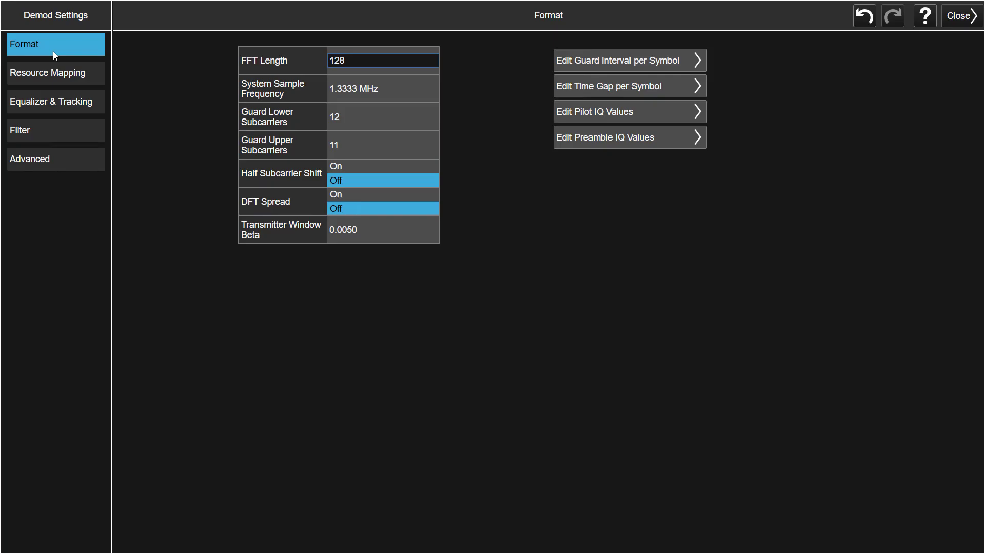
left_click(55, 72)
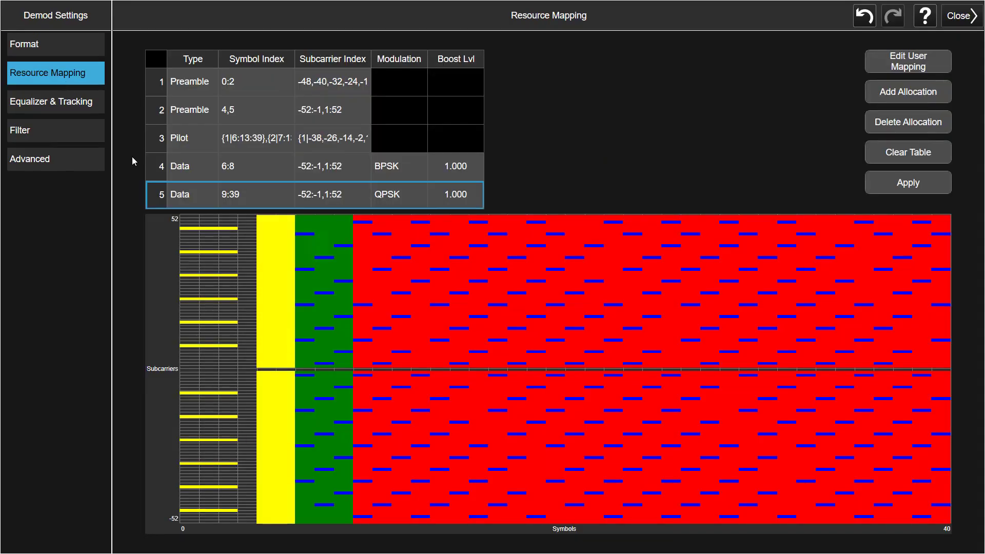
mouse_move(155, 209)
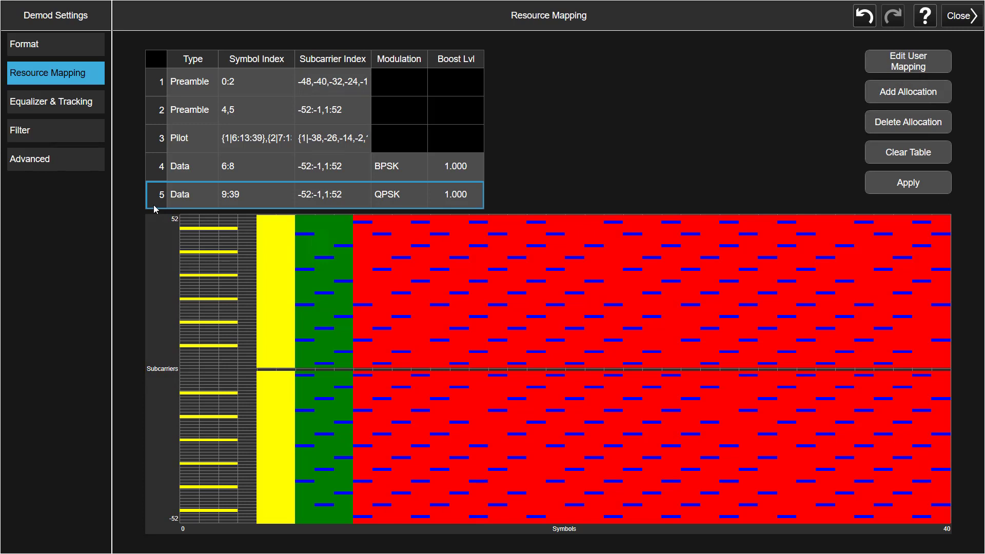
mouse_move(820, 113)
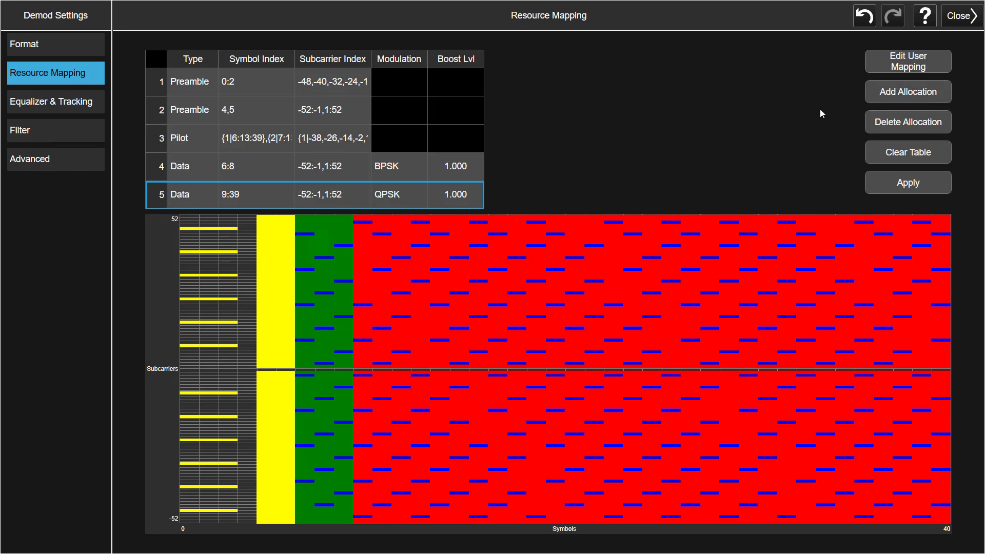
Step: Display the resource map by named users STF, LTF, Pilot, PHR and Data
left_click(907, 62)
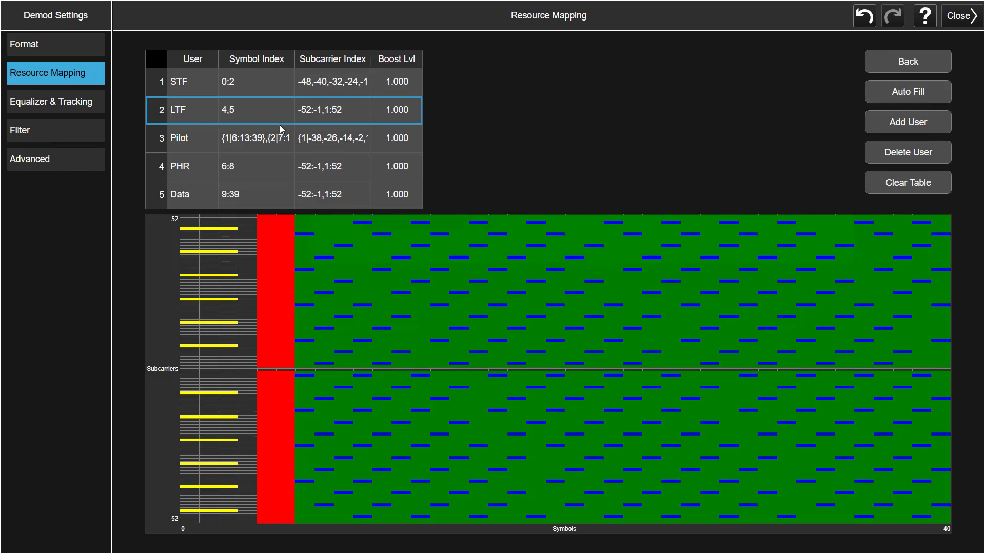
mouse_move(259, 125)
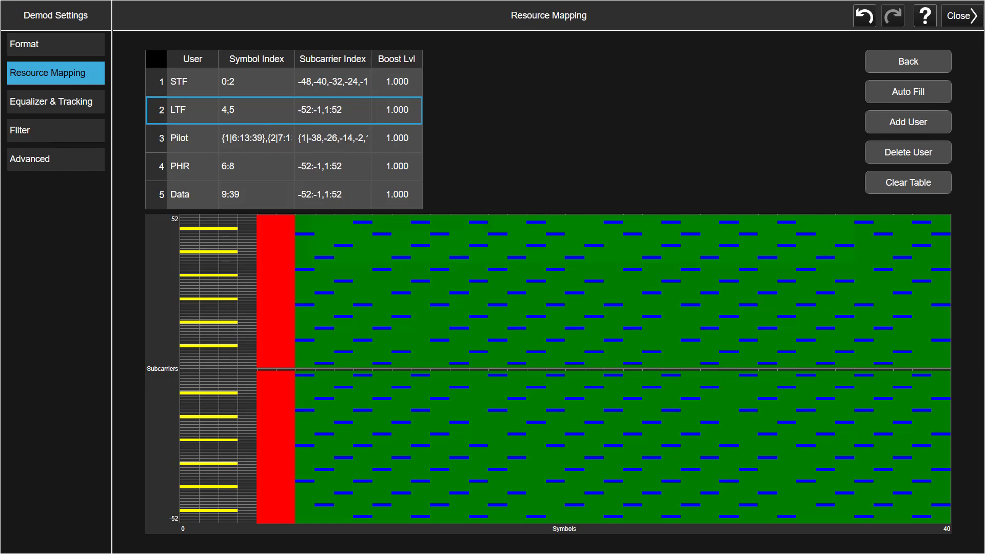
left_click(958, 15)
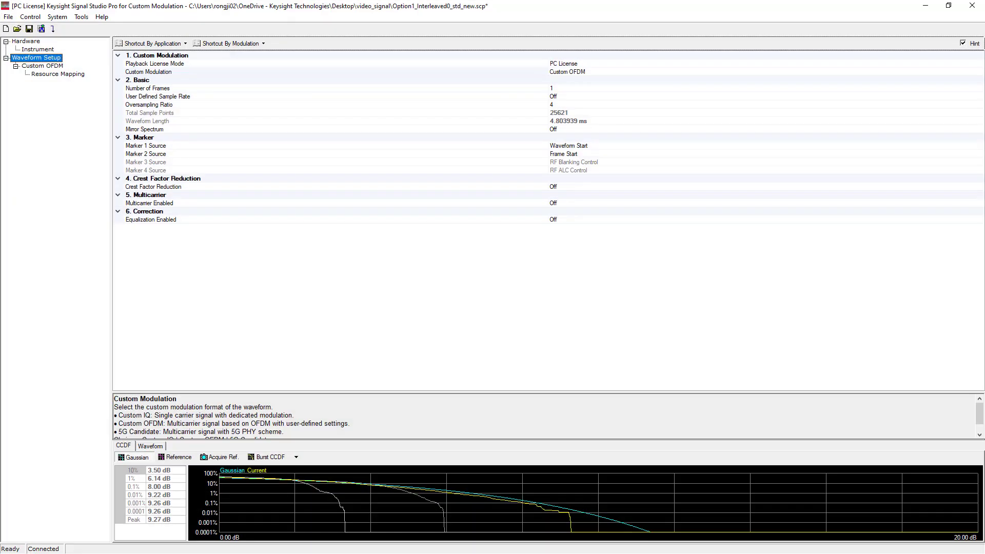
left_click(56, 74)
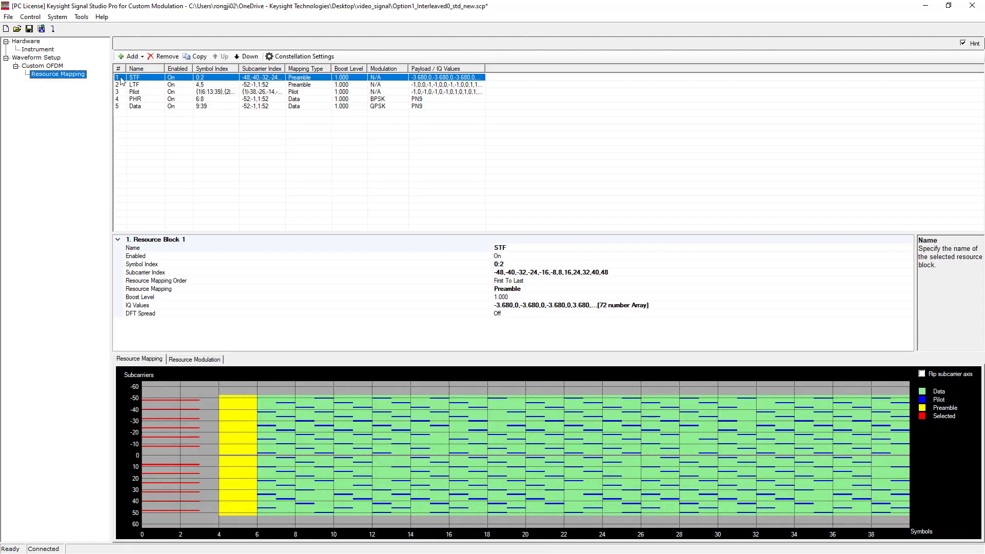
left_click(134, 84)
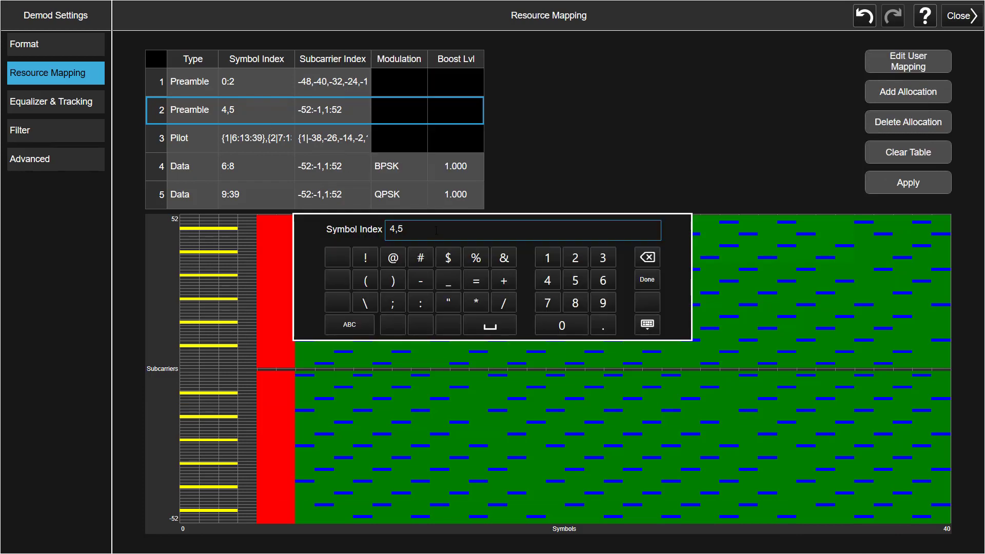
left_click(646, 257)
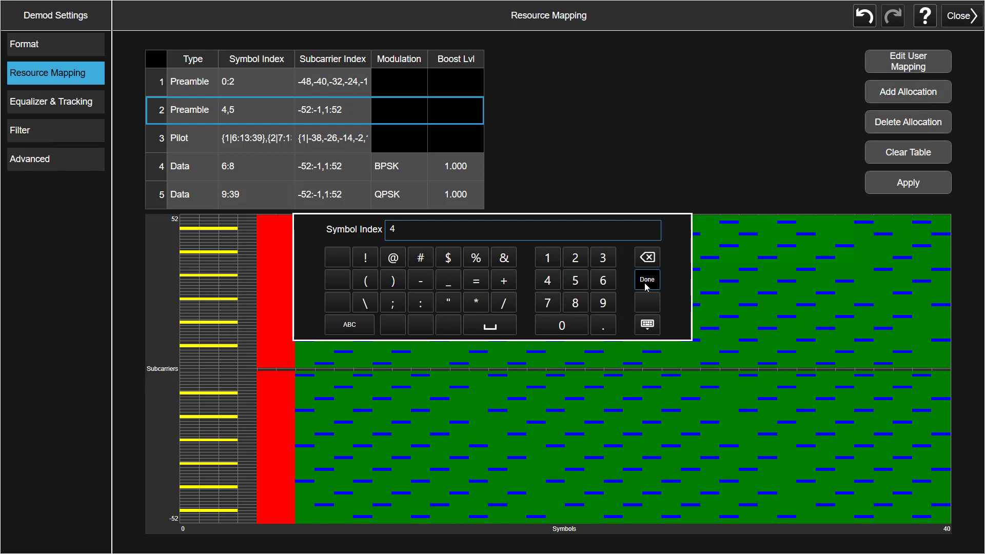
left_click(645, 279)
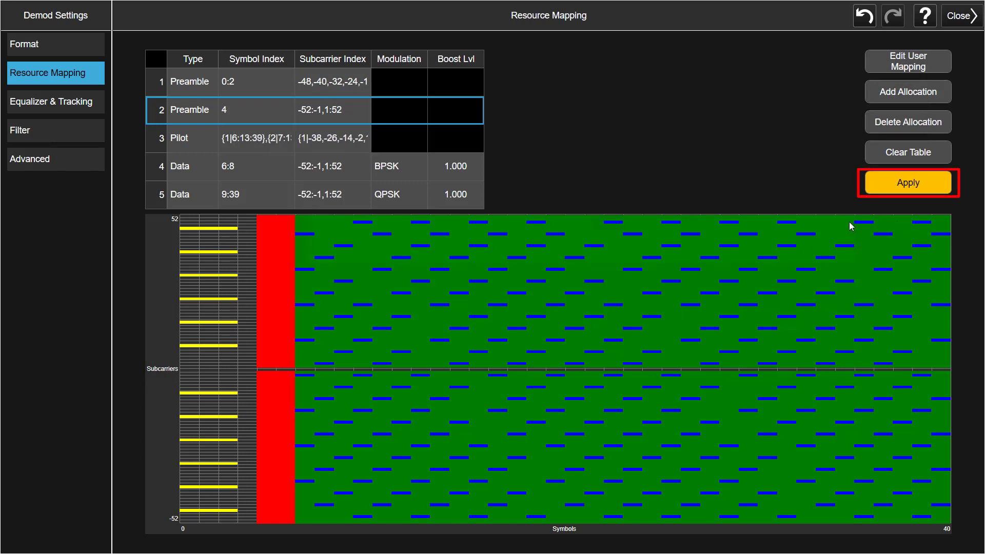
mouse_move(846, 212)
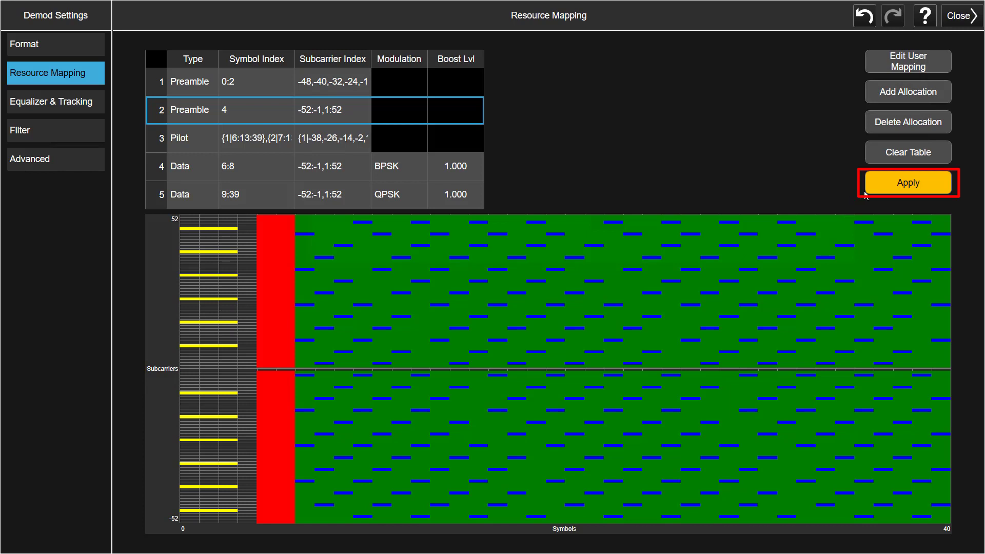
mouse_move(883, 192)
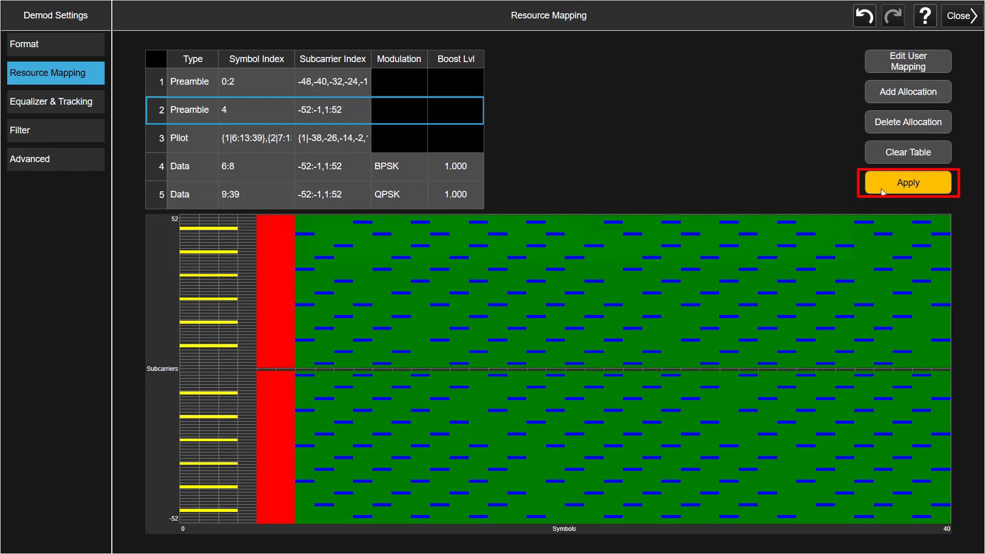
left_click(907, 182)
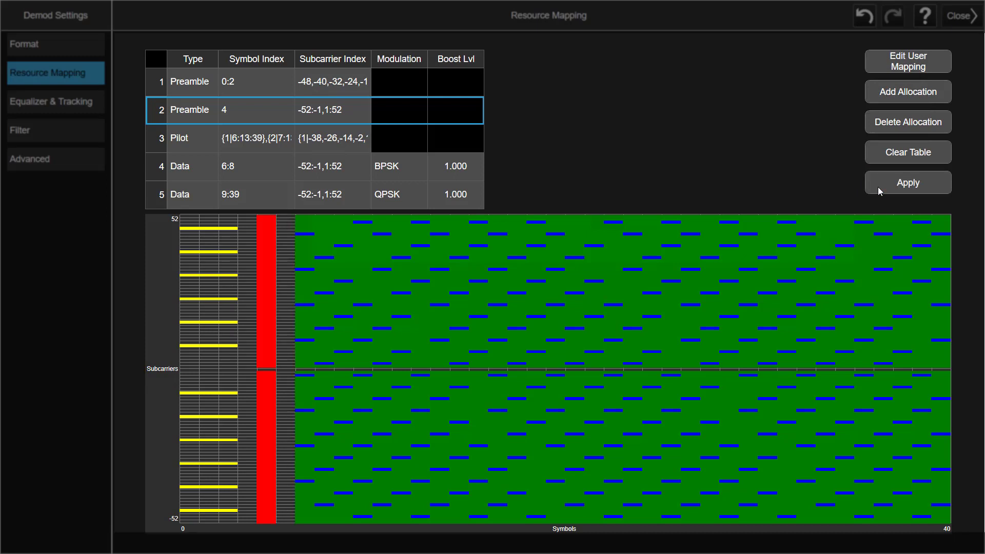
mouse_move(917, 65)
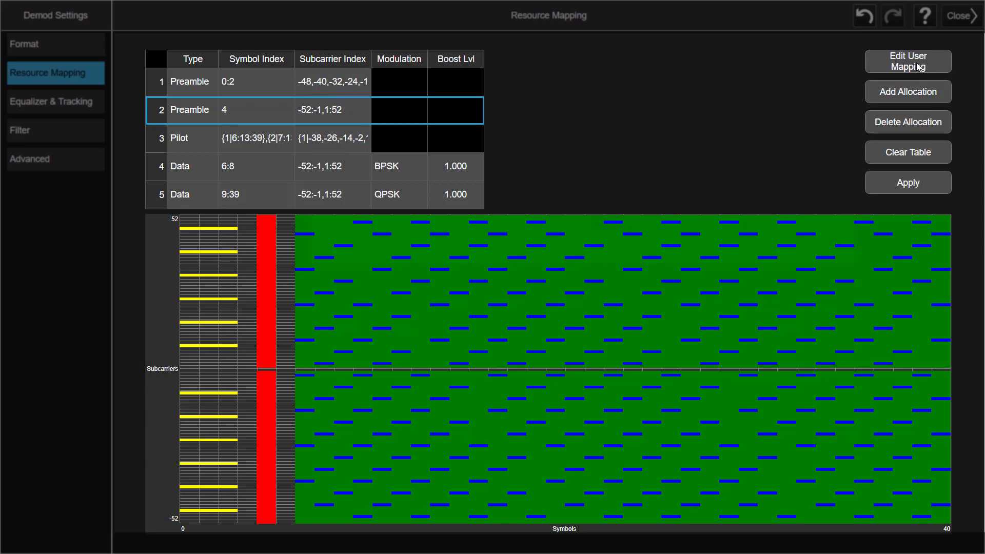
left_click(905, 60)
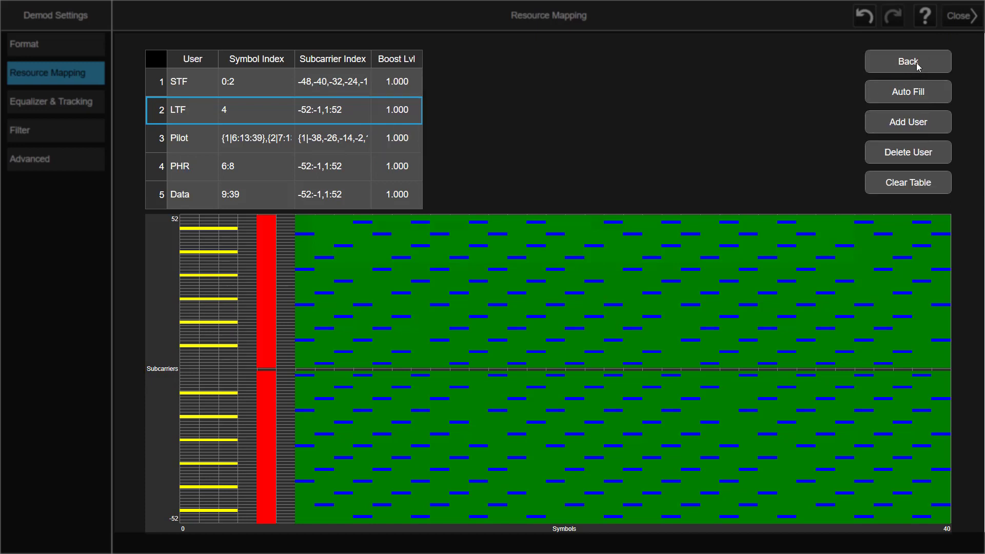
left_click(906, 61)
type("4,5")
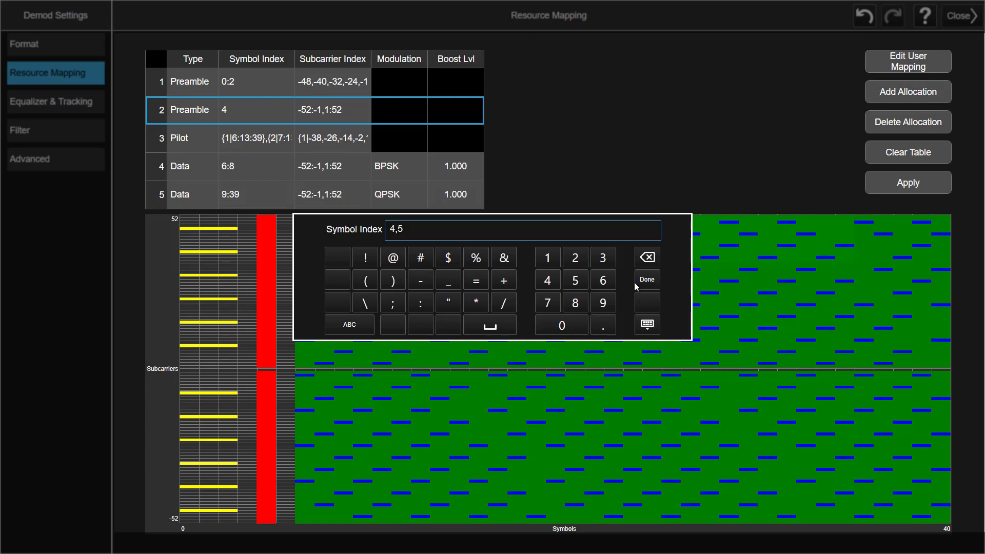
left_click(646, 279)
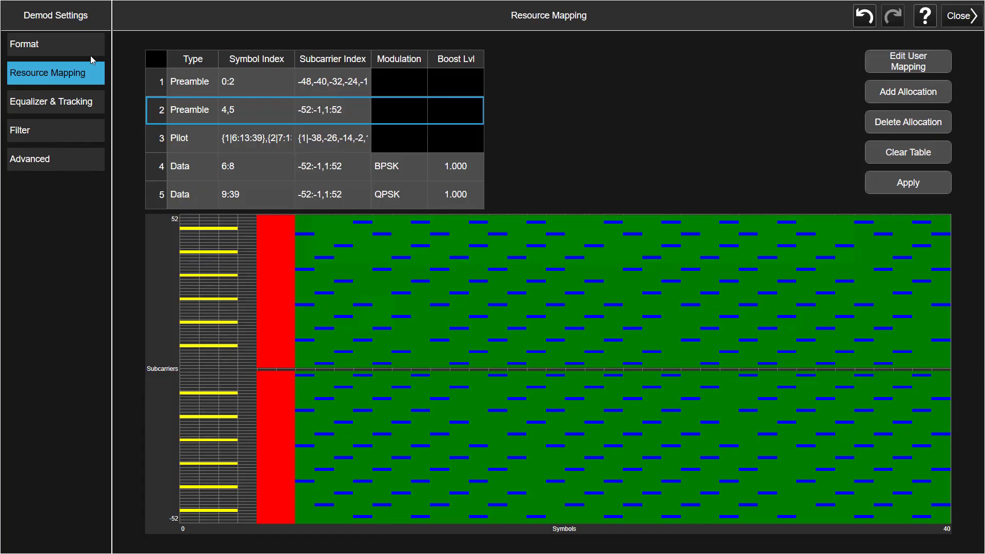
Step: Review the OFDM format settings and scroll through the CC0 pilot IQ values table
left_click(25, 44)
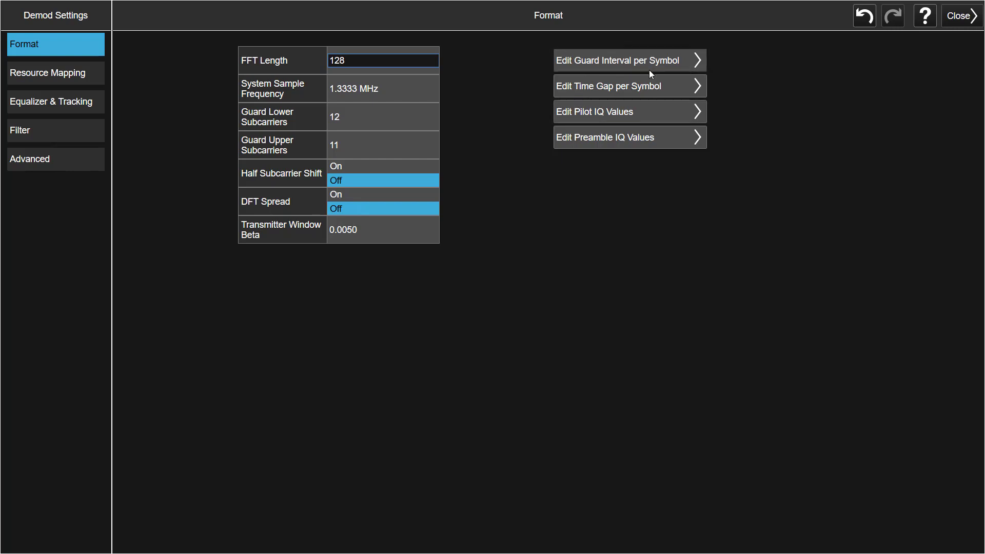
mouse_move(608, 119)
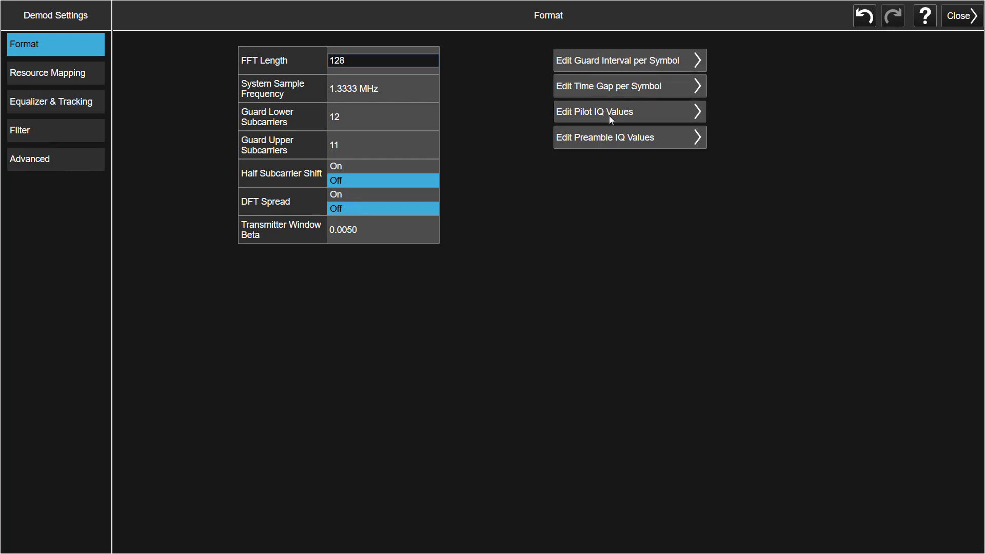
mouse_move(586, 129)
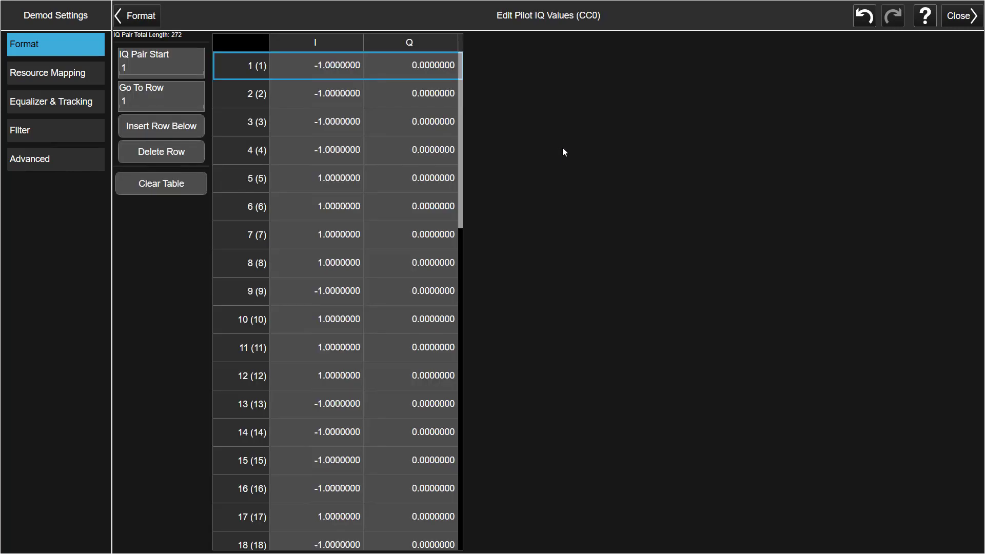
mouse_move(352, 116)
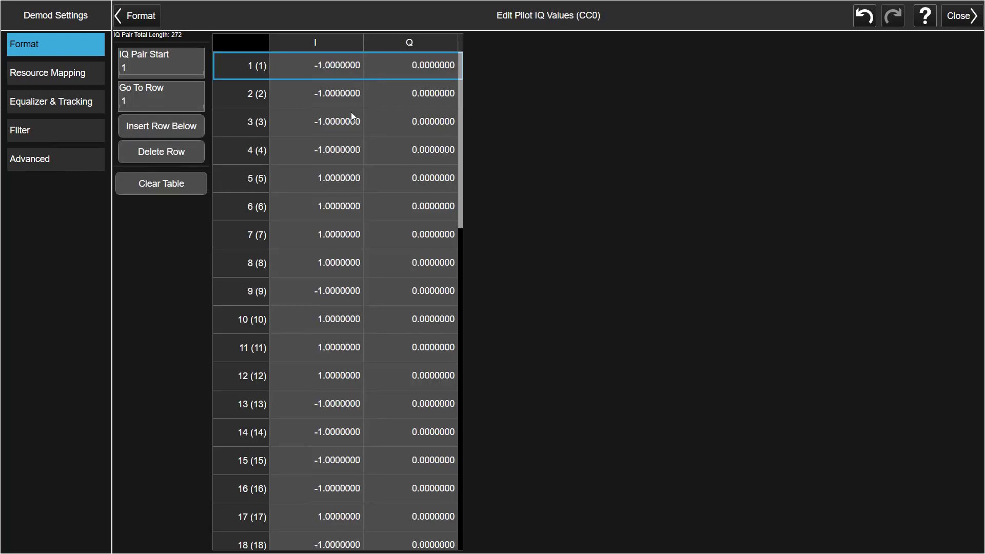
scroll("down", 3)
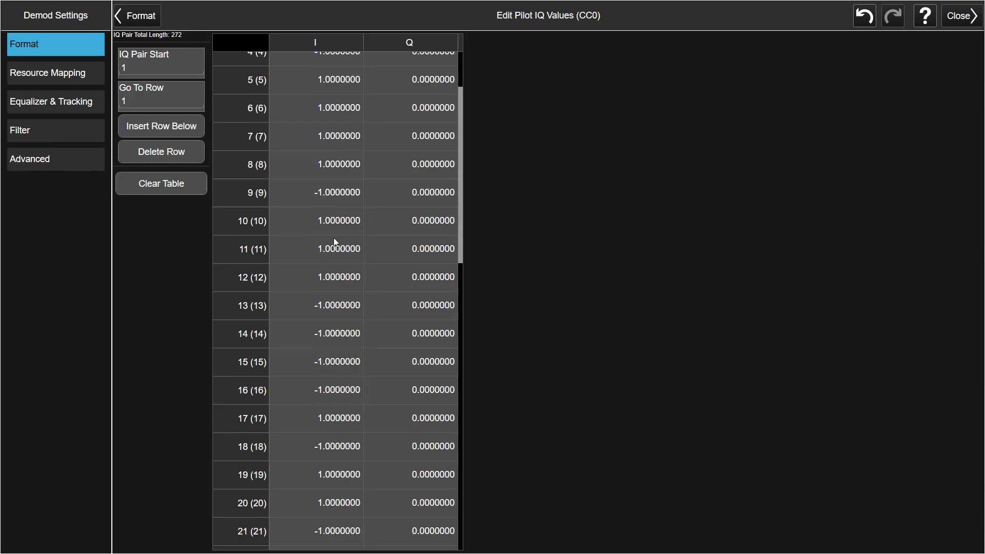
scroll("up", 3)
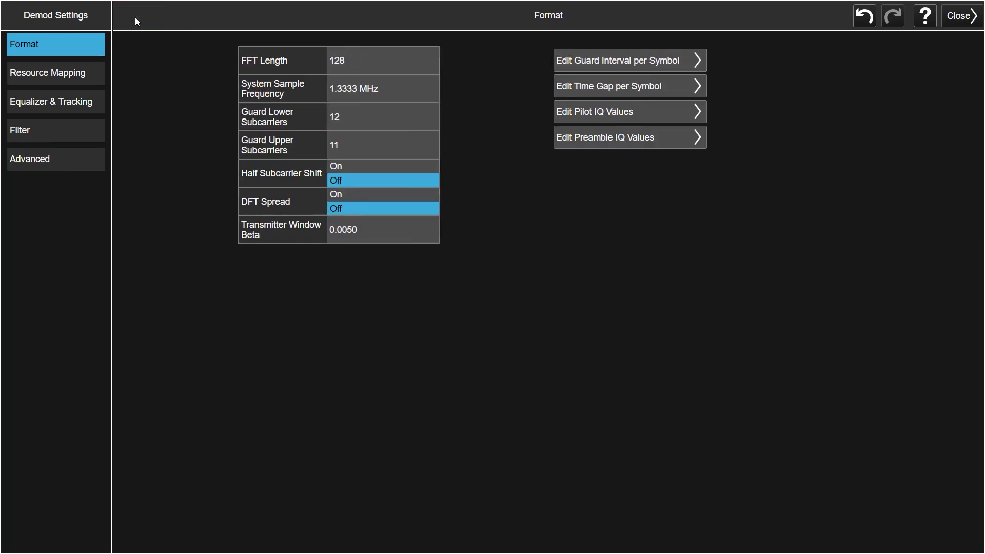
mouse_move(594, 148)
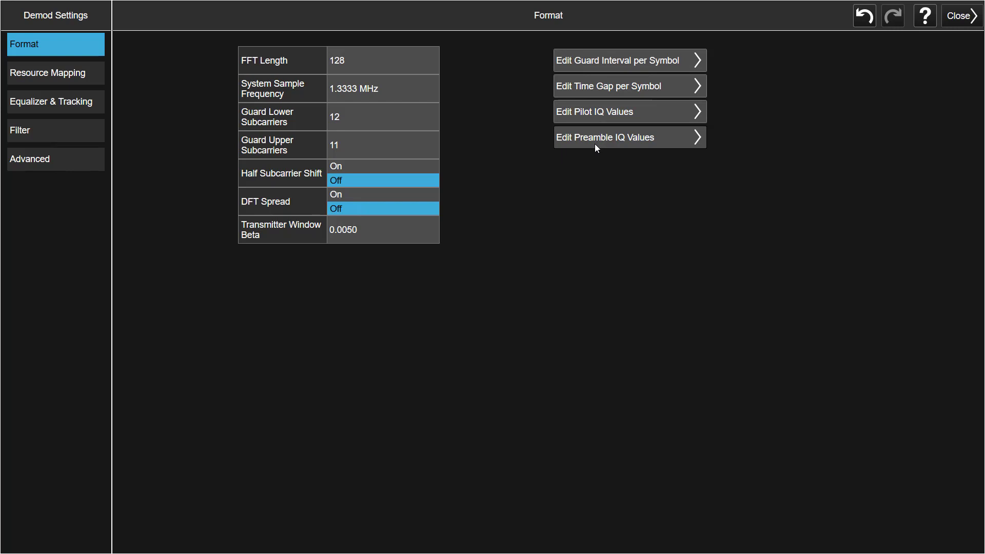
Step: Reopen the 272-pair pilot IQ table and start editing its first entry via the keypad
left_click(628, 137)
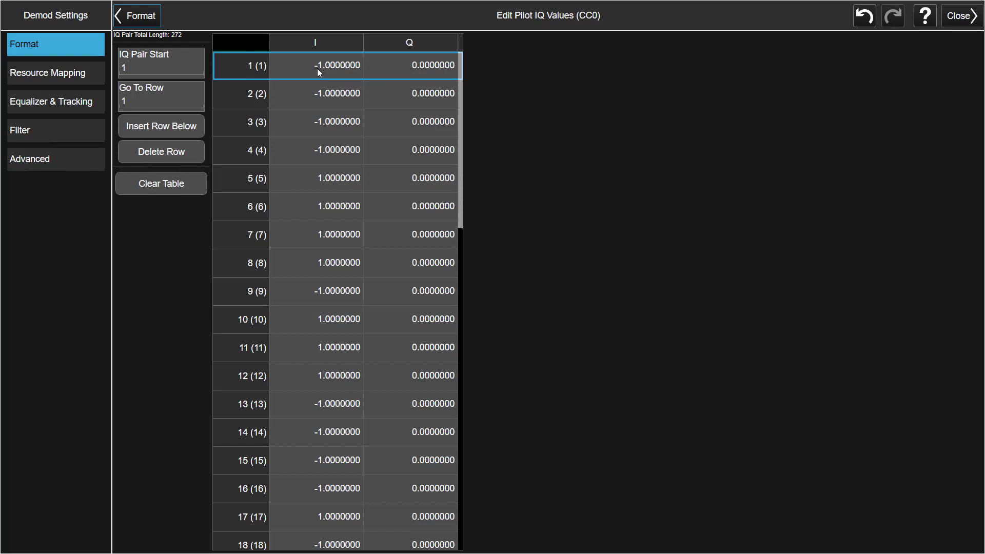
left_click(410, 64)
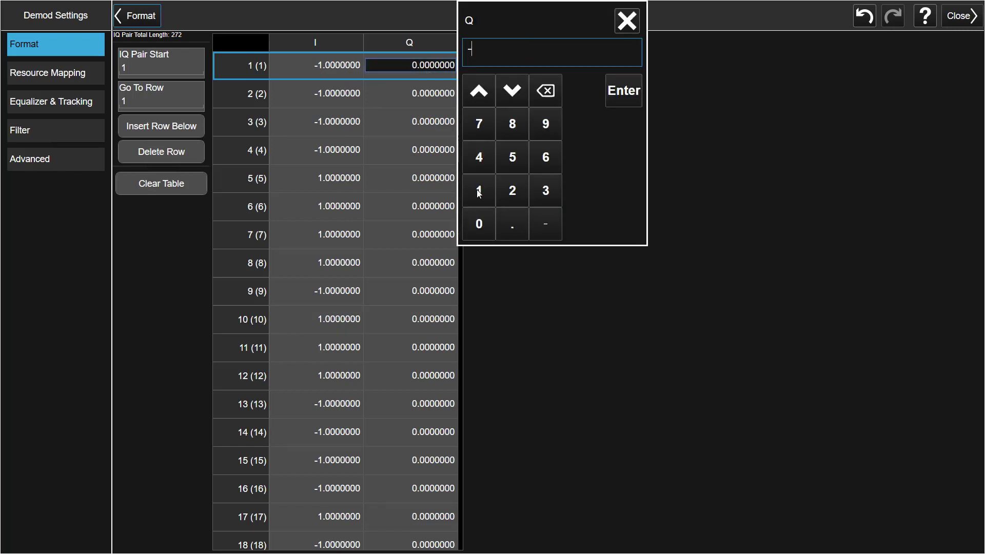
left_click(623, 90)
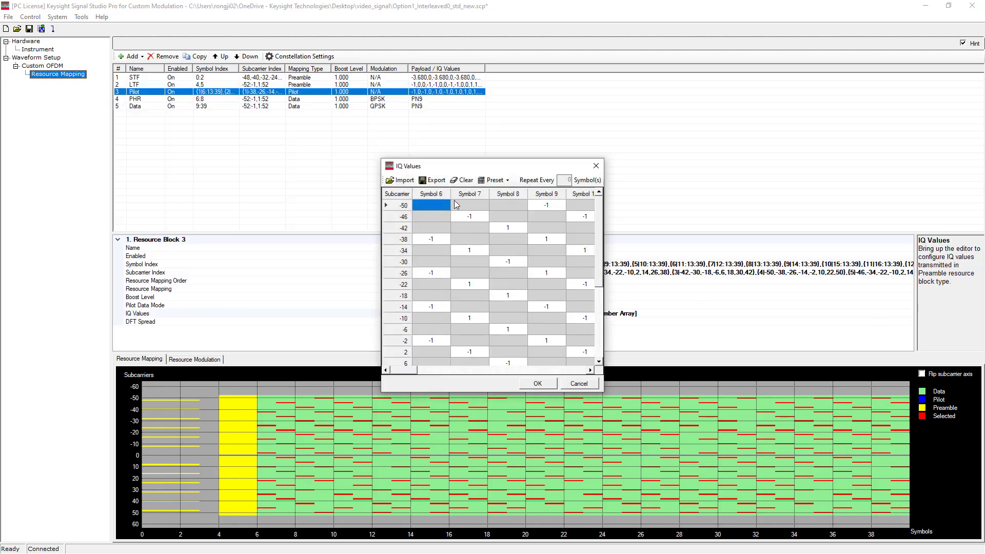
Step: Inspect the Pilot resource block's per-symbol IQ entries in Signal Studio
left_click(434, 180)
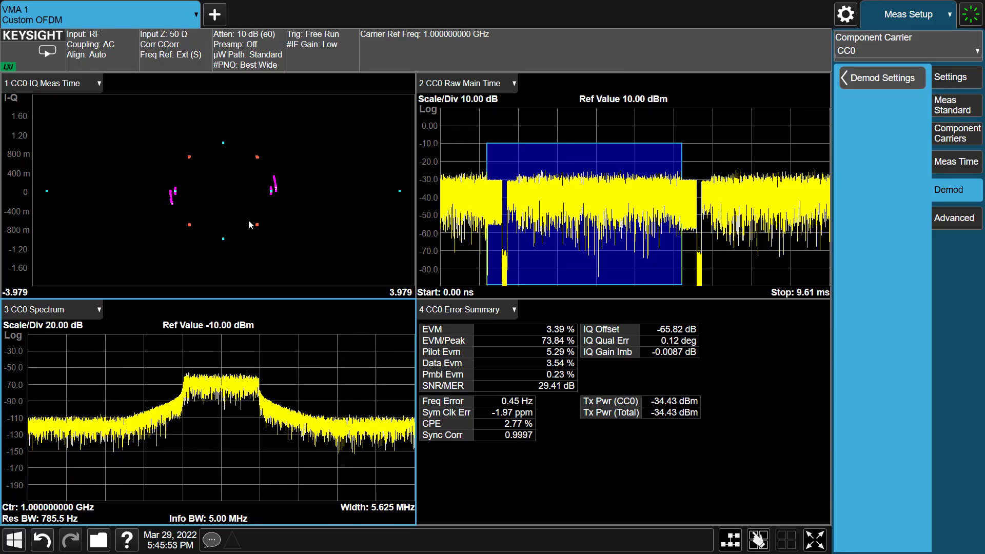
Step: Recall the pilot IQ values from OFDM_PilotData.csv, dropping EVM to 0.38% and pilot EVM to 0.36%
left_click(98, 539)
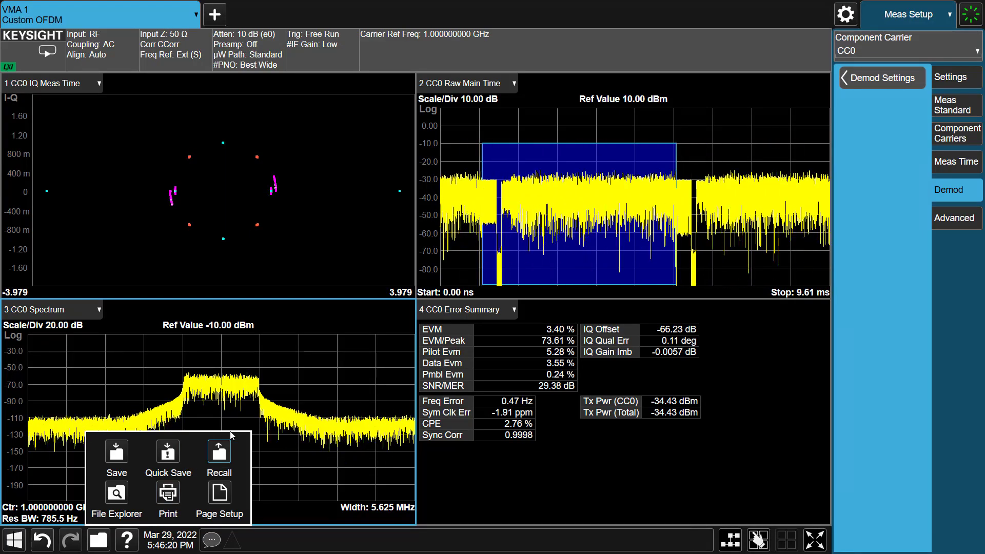
left_click(218, 456)
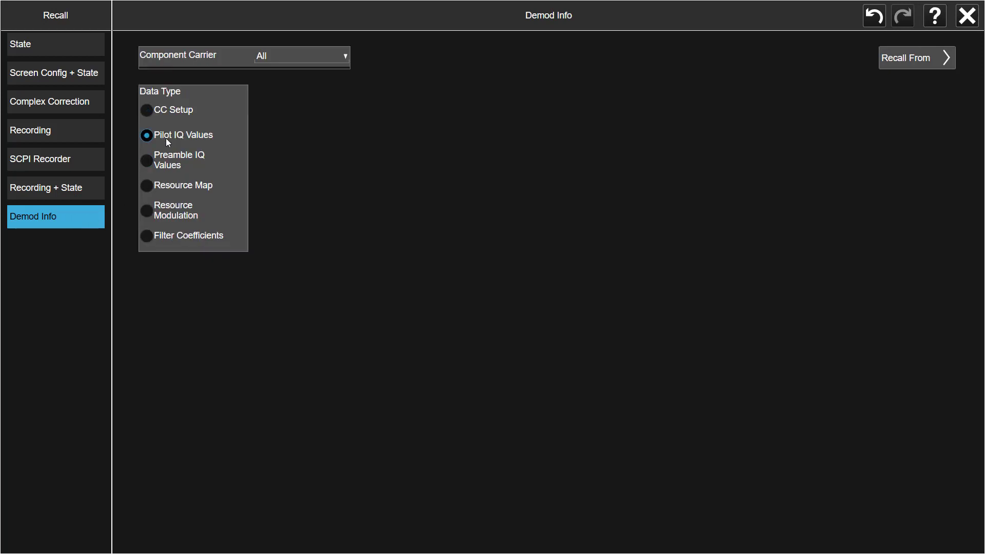
left_click(916, 57)
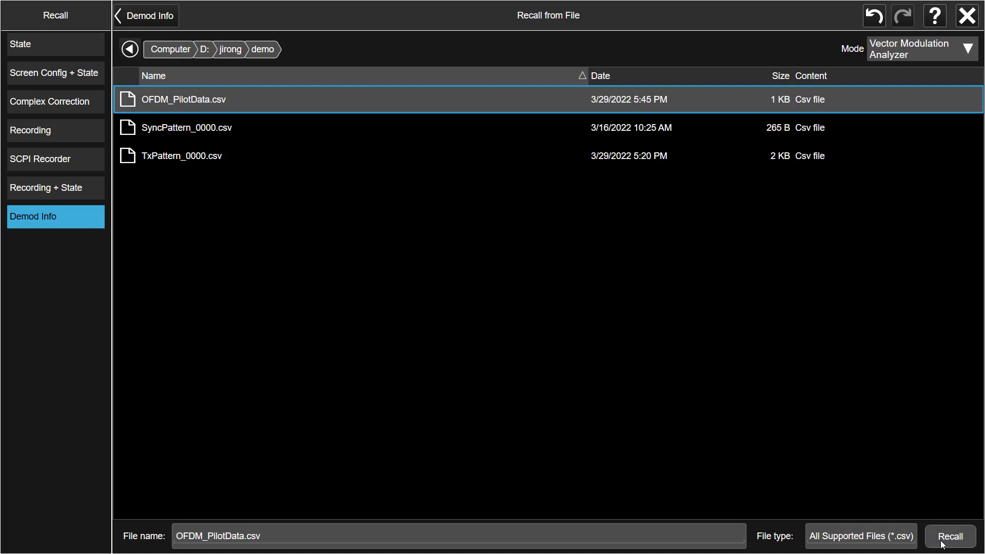
left_click(950, 536)
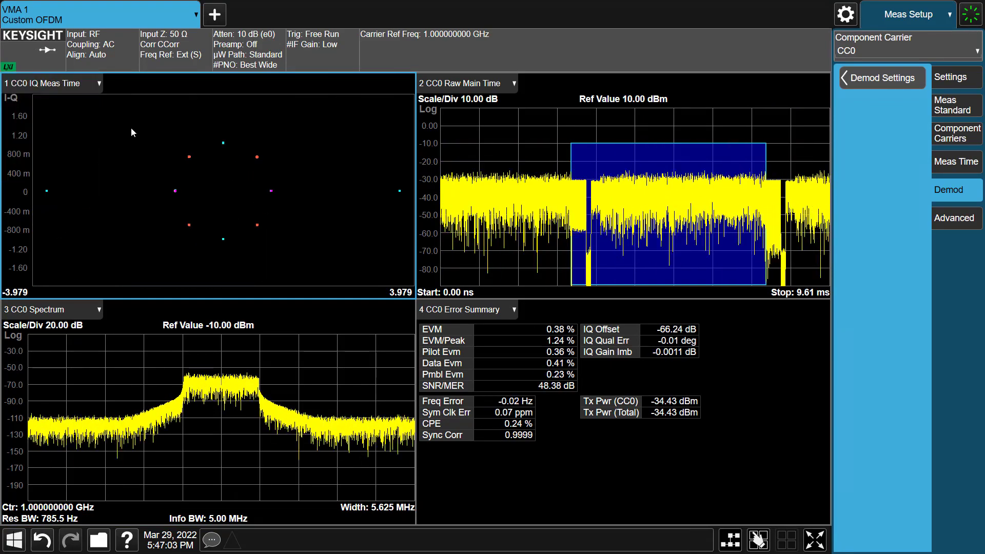
mouse_move(839, 196)
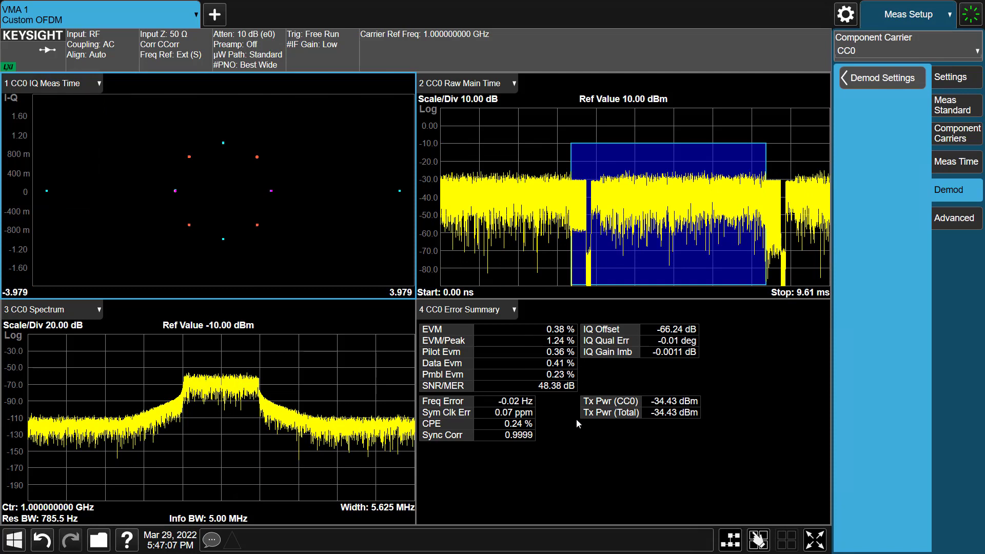
mouse_move(868, 158)
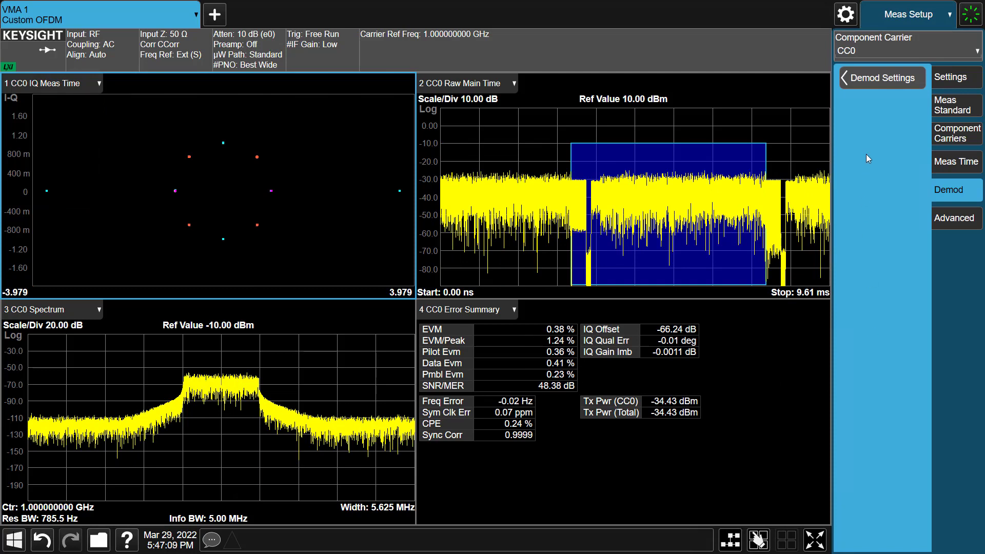
Step: Check the recalled ±1 pilot IQ table of 272 pairs under demodulation settings and close it
left_click(883, 77)
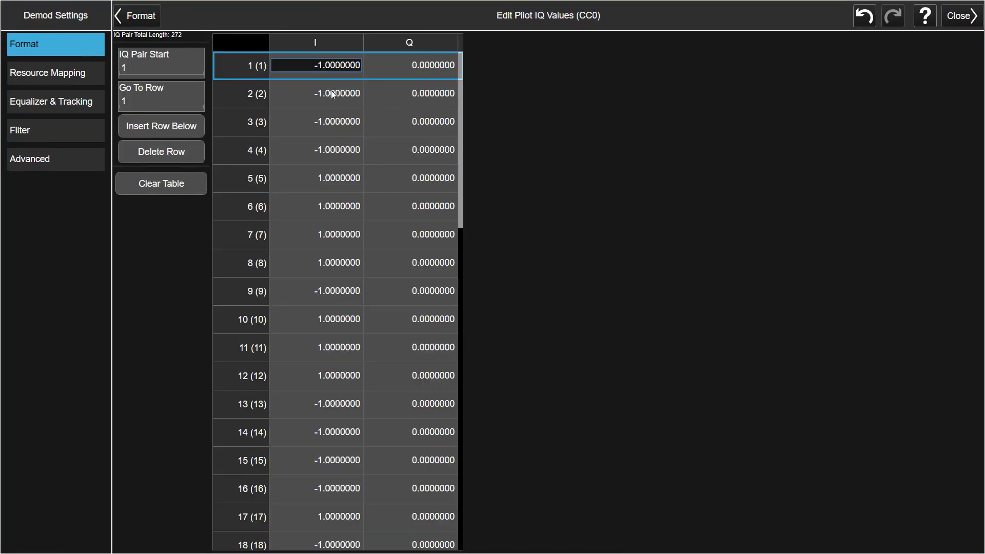
mouse_move(412, 192)
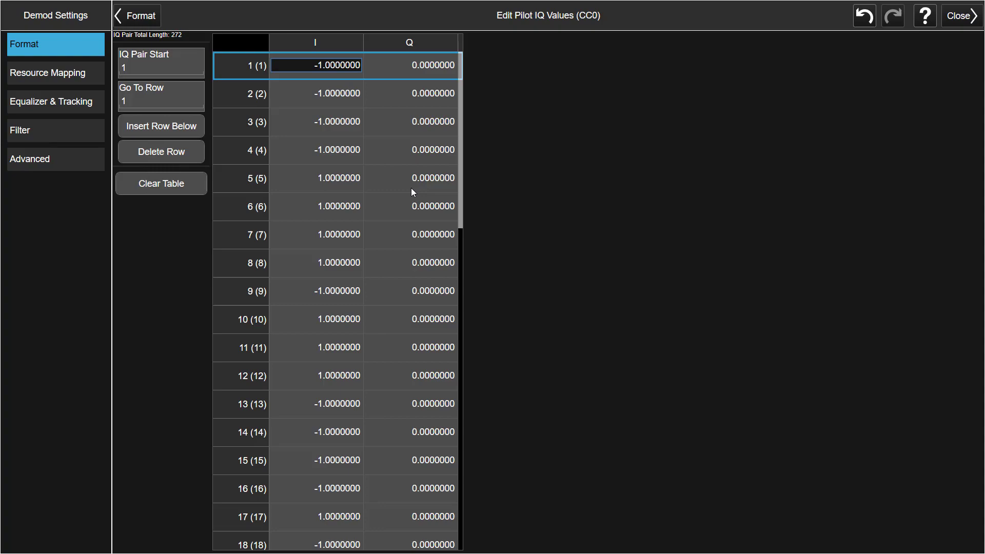
mouse_move(959, 15)
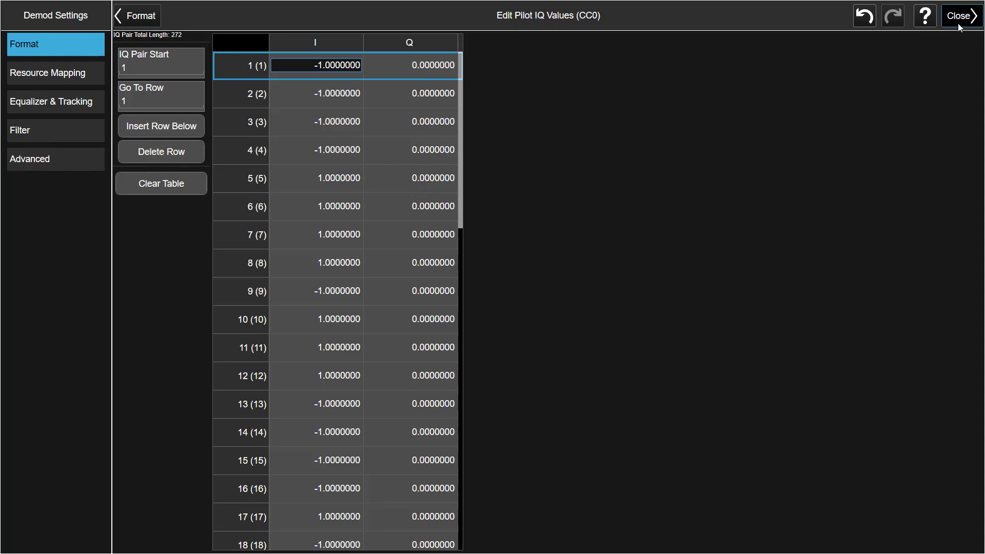
left_click(957, 15)
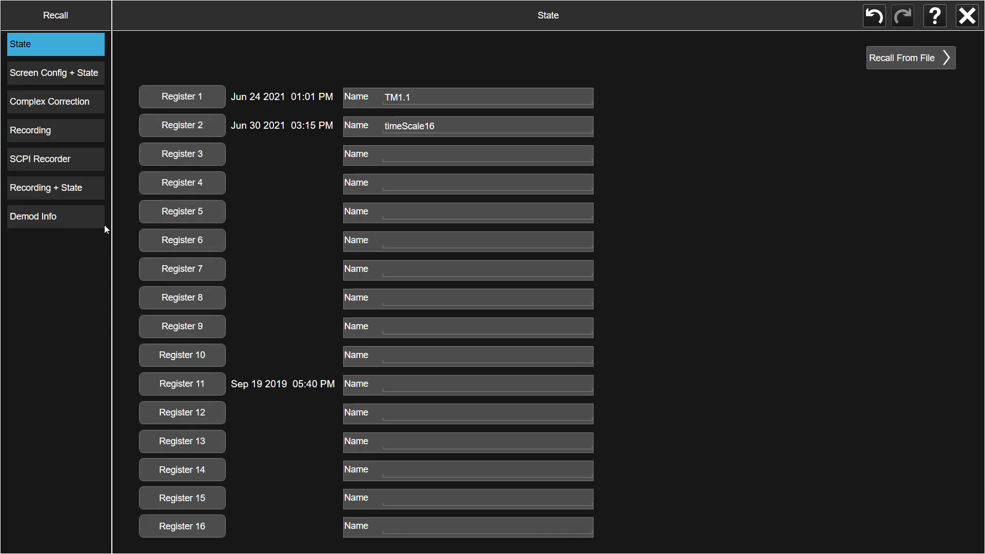
Step: Recall Recording + State from customOFDM_3D.rssf, which reads 12.76% EVM
left_click(54, 187)
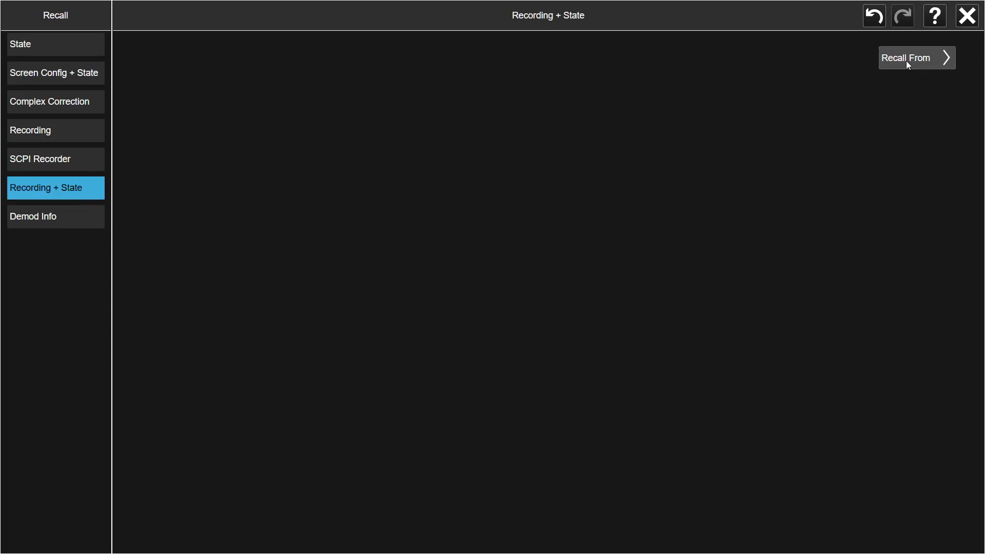
left_click(911, 57)
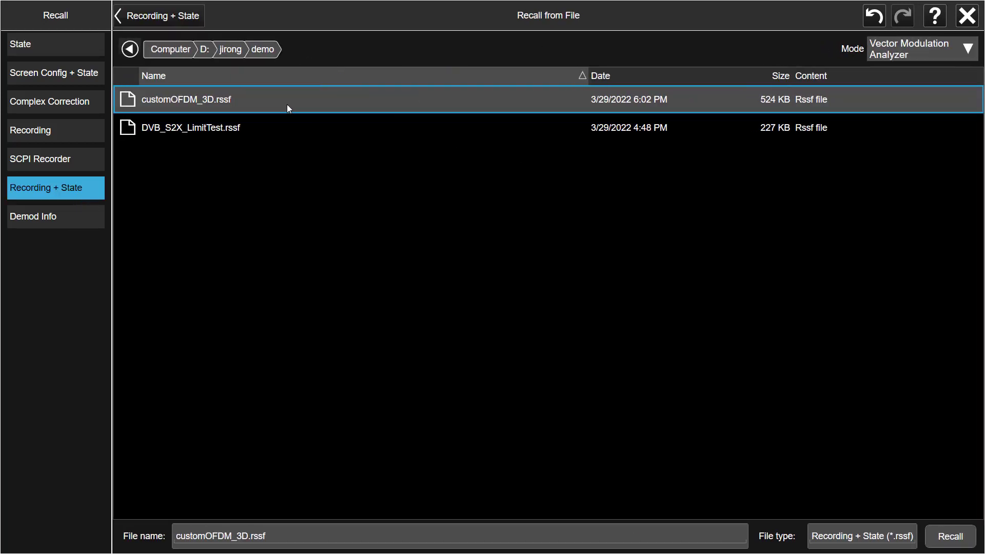
left_click(949, 537)
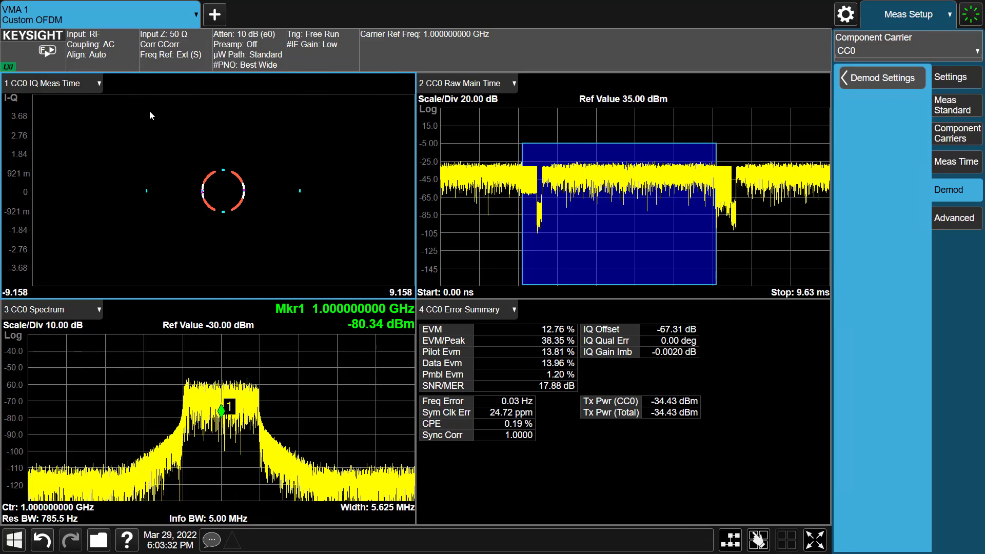
mouse_move(551, 337)
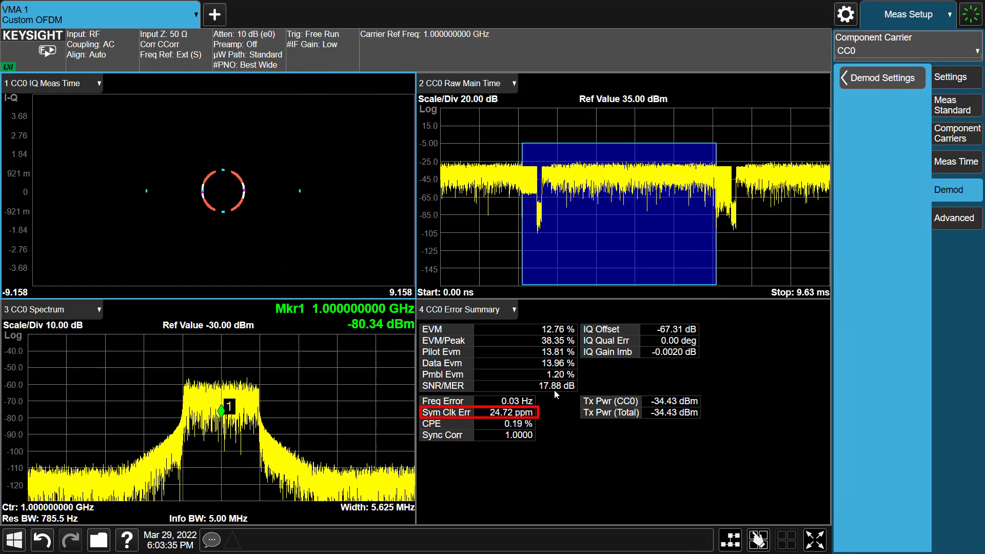
mouse_move(500, 139)
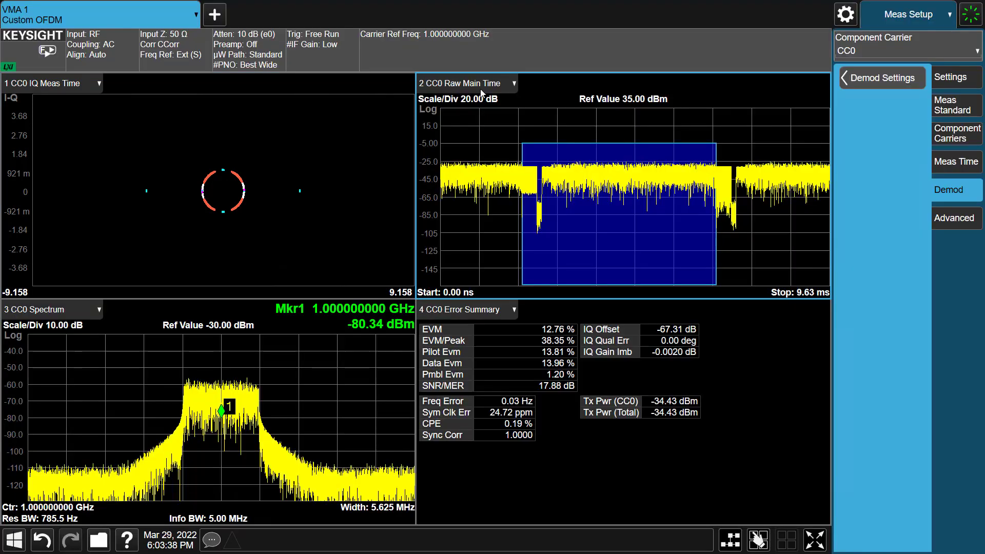
Step: Show Demod Error > Error Vector 3D in window 2 and maximize it to fill the display
left_click(515, 83)
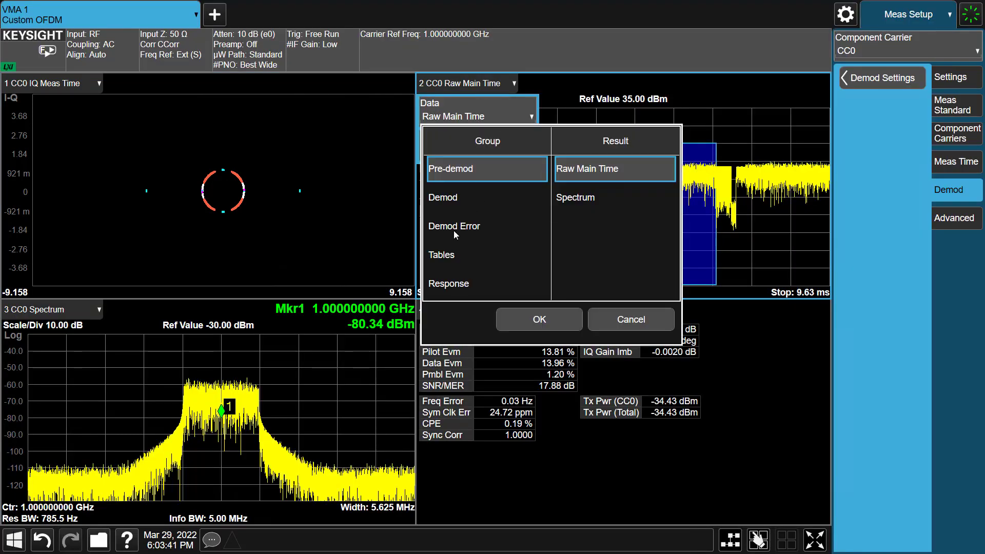
left_click(453, 226)
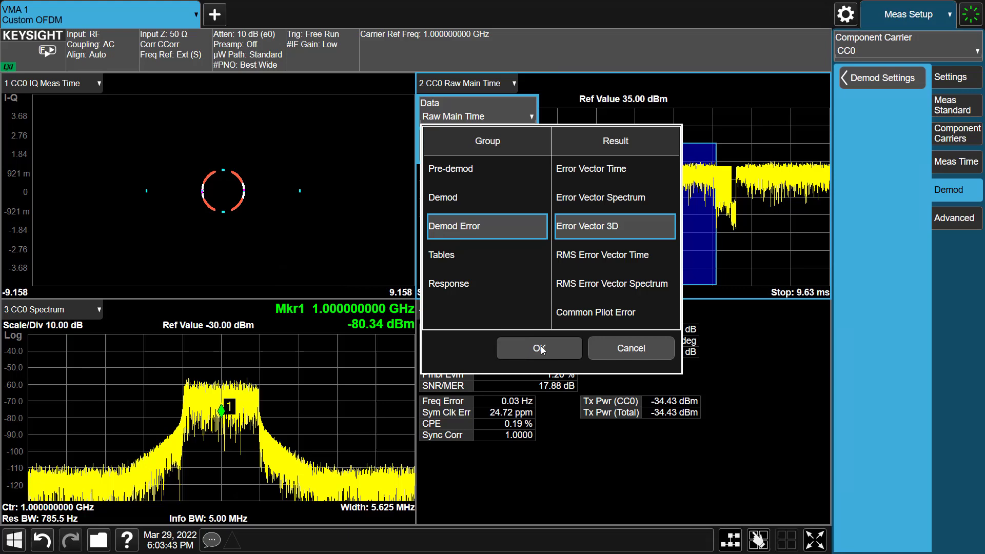
left_click(539, 347)
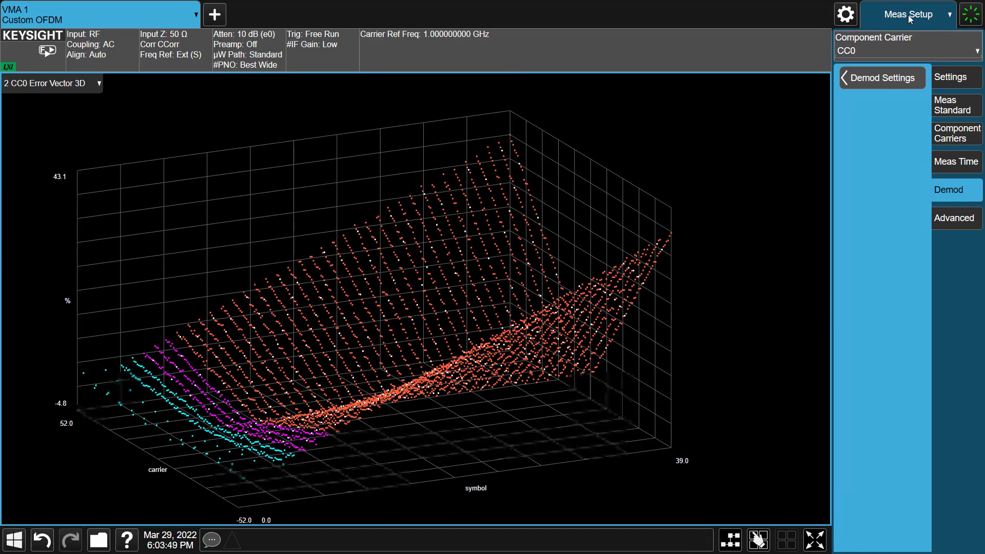
left_click(907, 13)
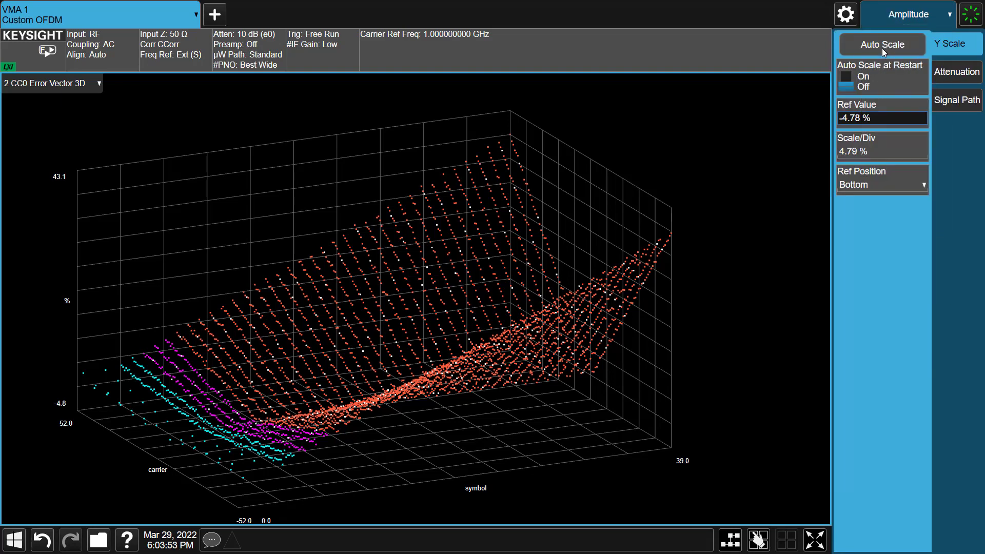
mouse_move(787, 171)
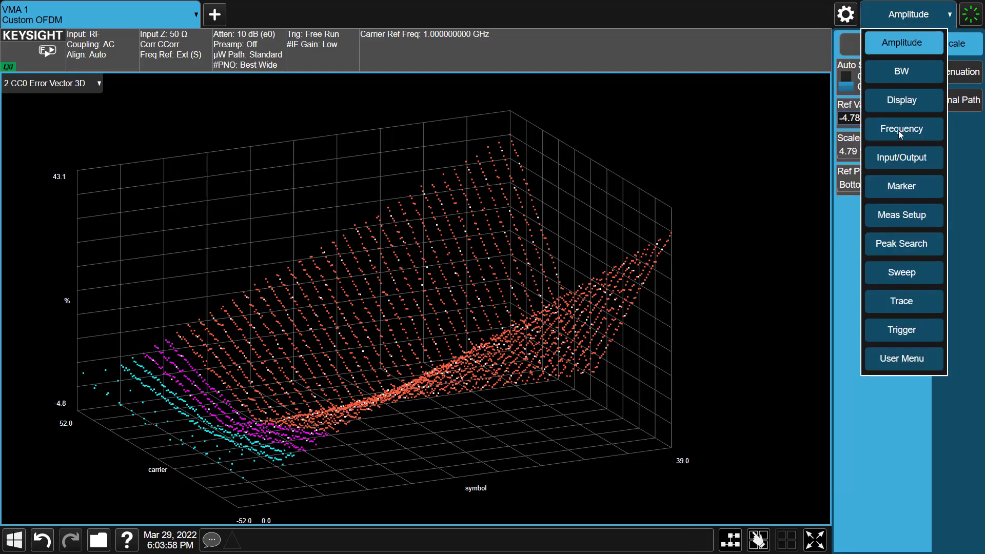
left_click(903, 185)
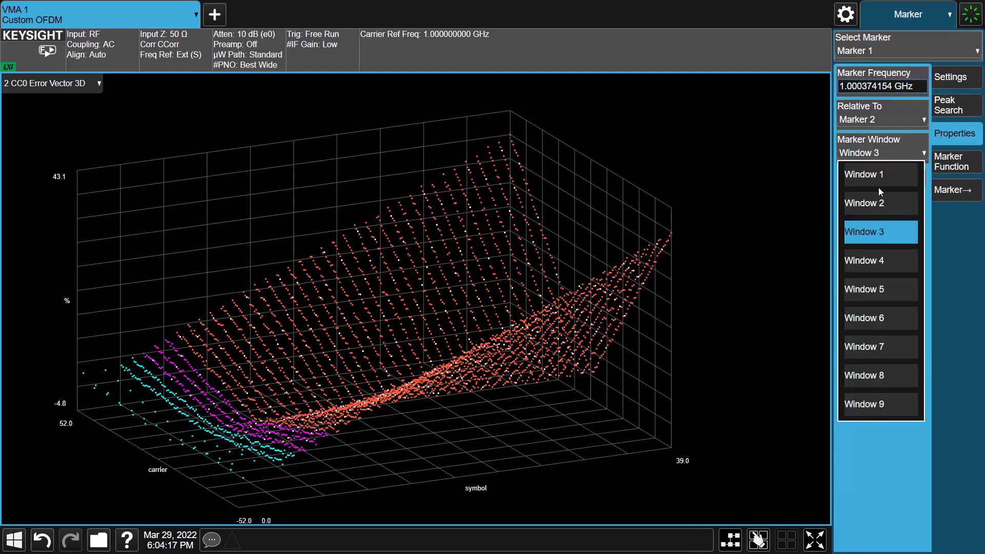
Step: Assign marker 1 to window 2 and peak-search to 38.35% at symbol 39, subcarrier 52
left_click(955, 104)
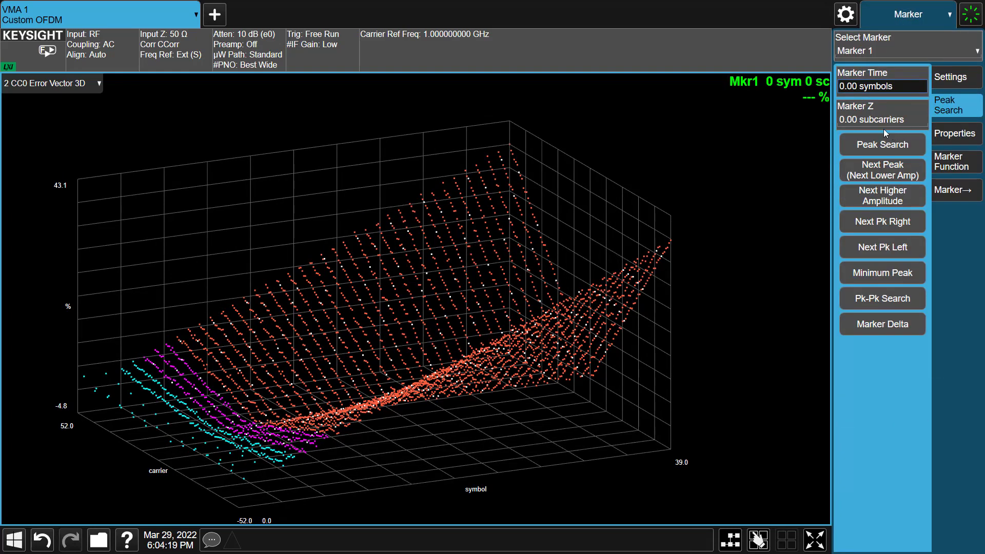
left_click(881, 144)
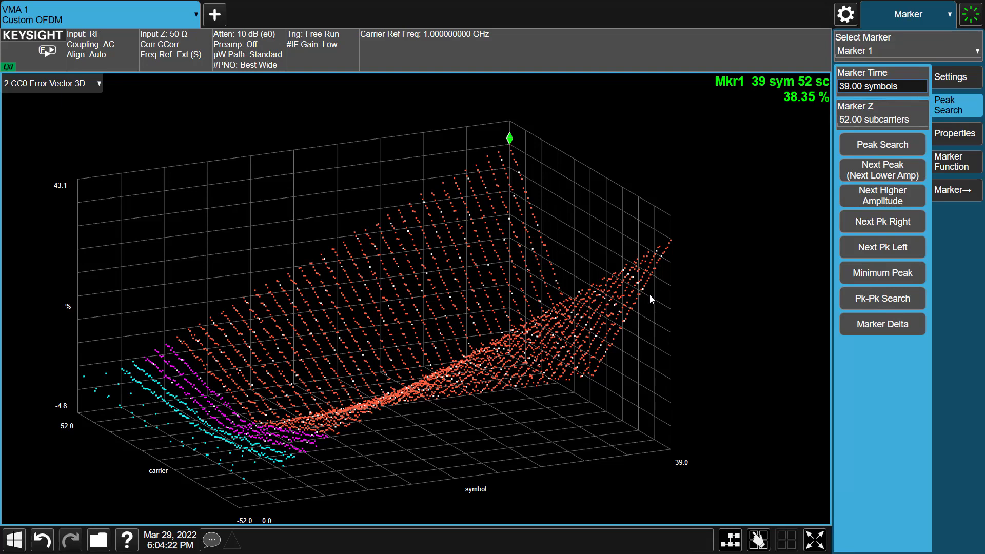
mouse_move(509, 156)
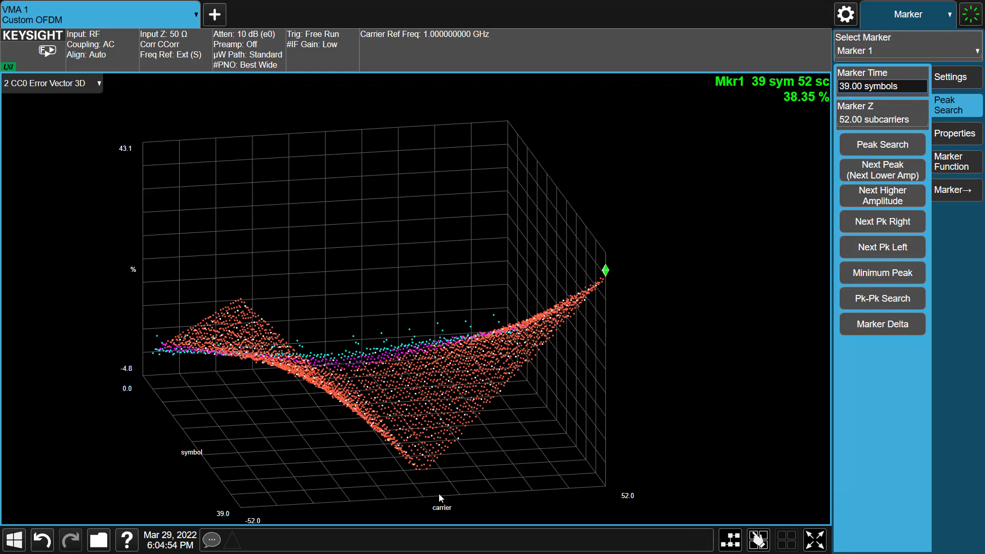
Step: Minimum-peak marker 1 to 14.58 m% at symbol 1, subcarrier -16, and restore the four-window layout
left_click(883, 273)
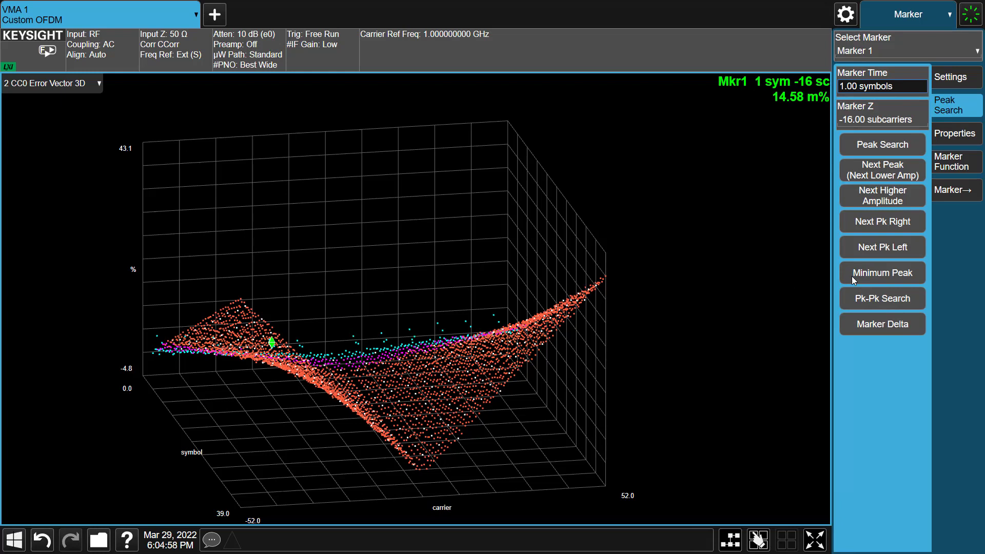
mouse_move(497, 513)
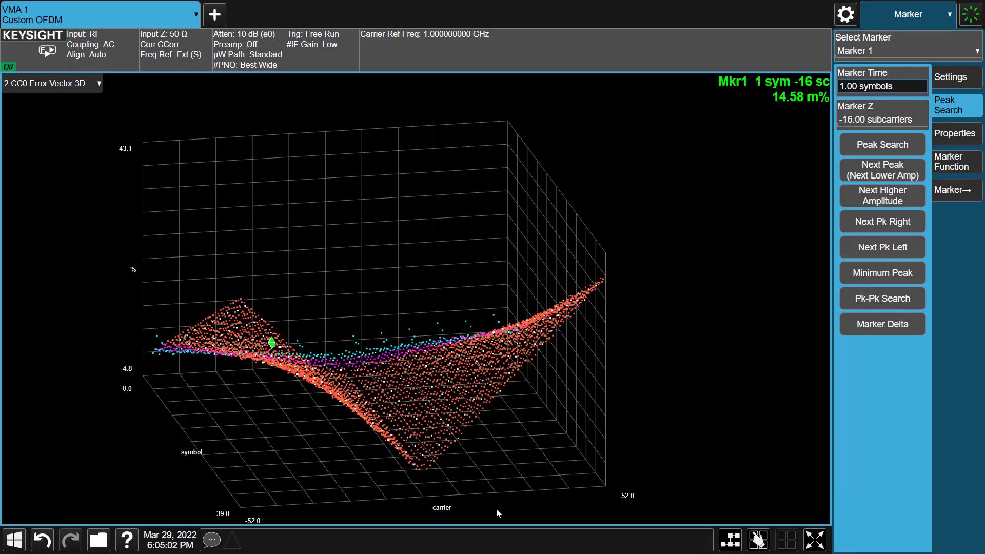
mouse_move(757, 135)
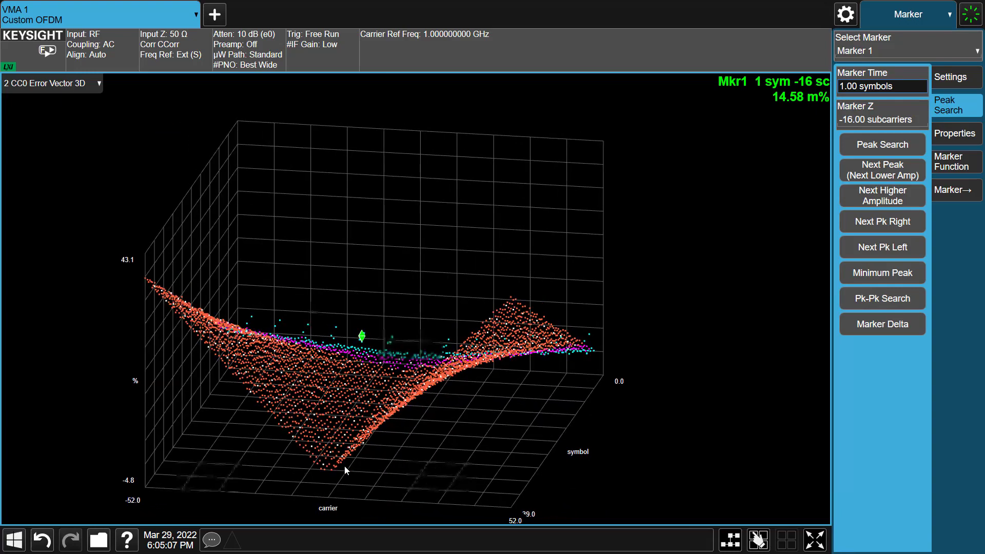
left_click(785, 538)
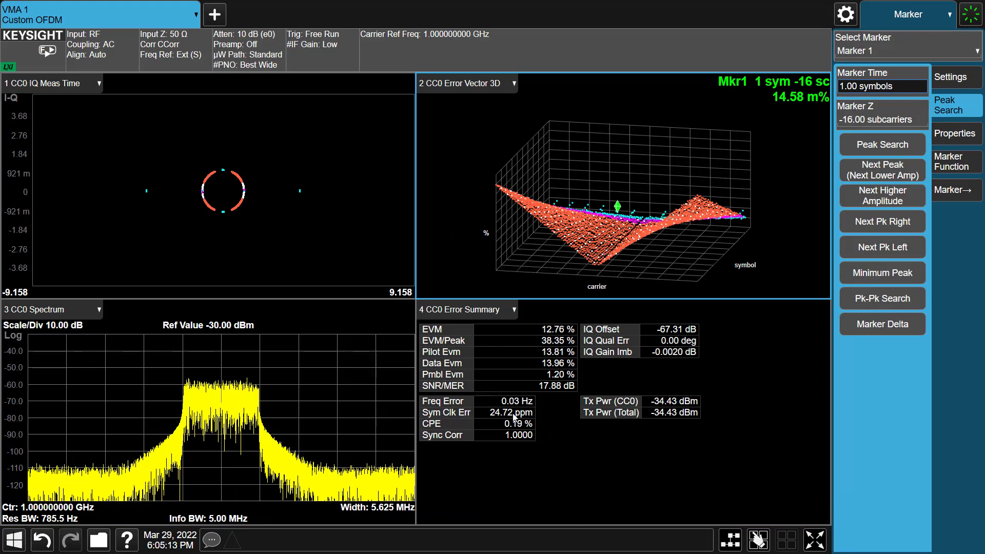
Step: Set Track Timing On under Equalizer & Tracking, cutting EVM to 0.70% and SNR/MER to 43.14 dB
left_click(908, 13)
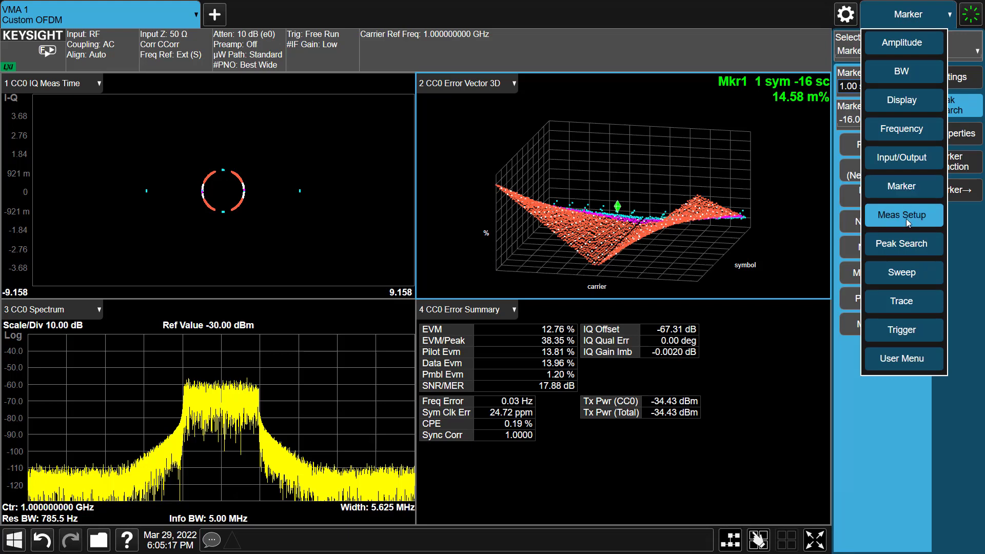
left_click(903, 215)
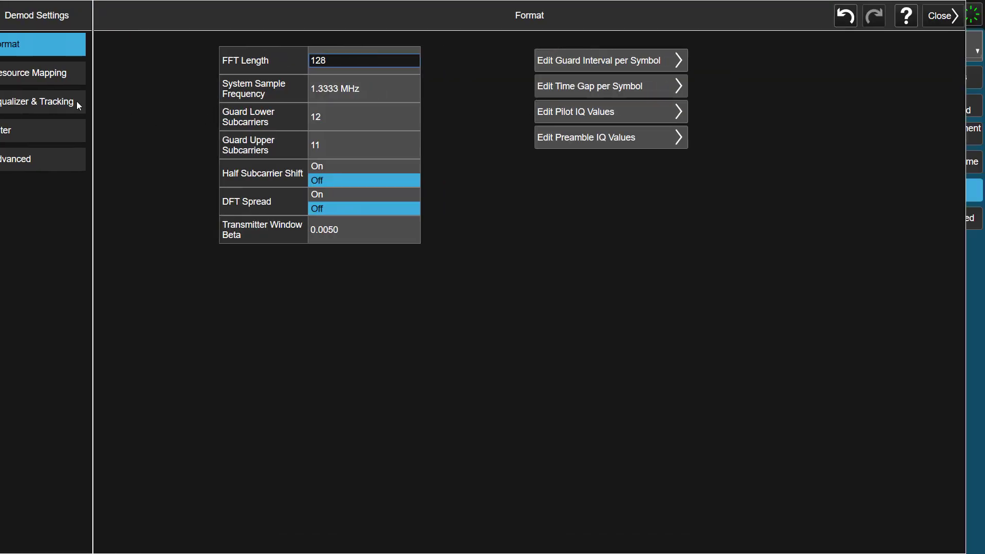
left_click(38, 101)
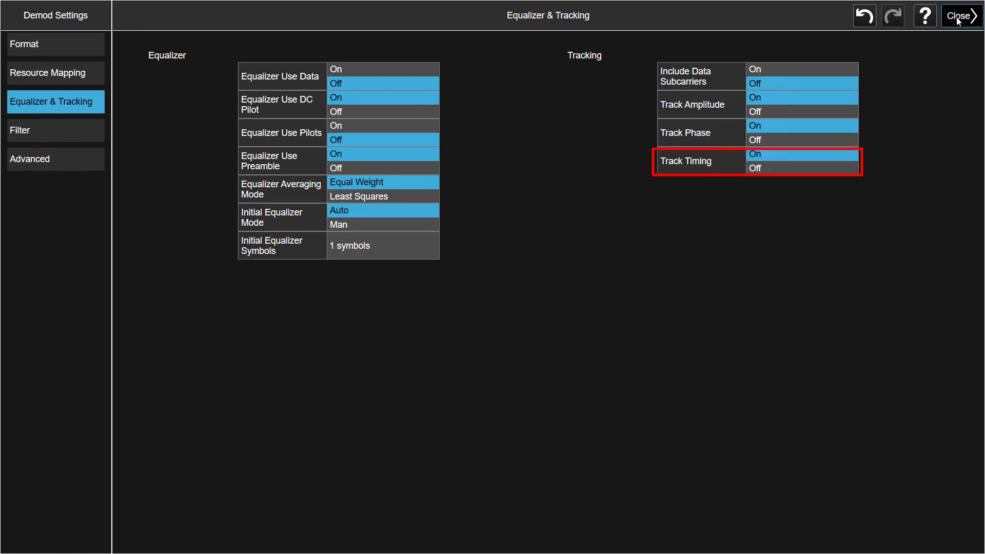
left_click(960, 15)
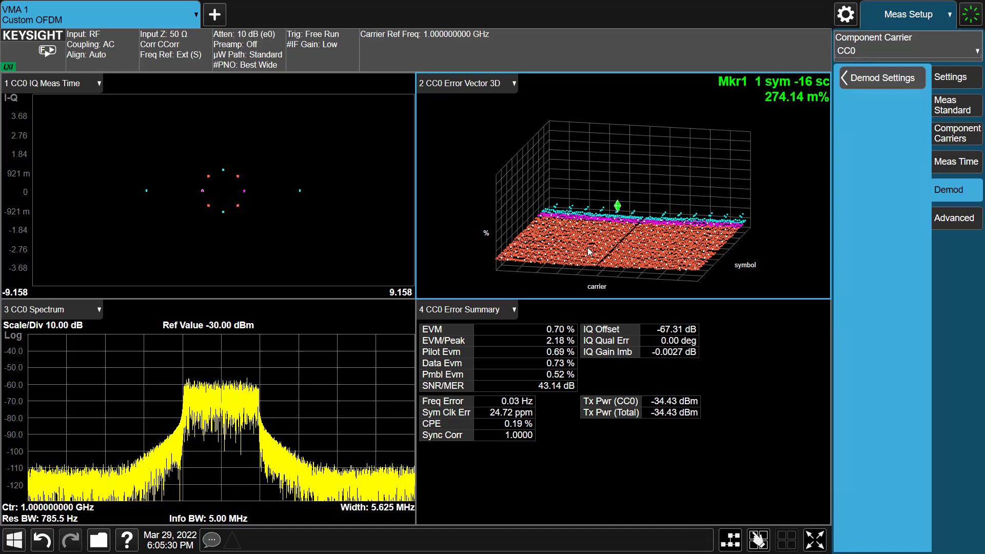
mouse_move(653, 306)
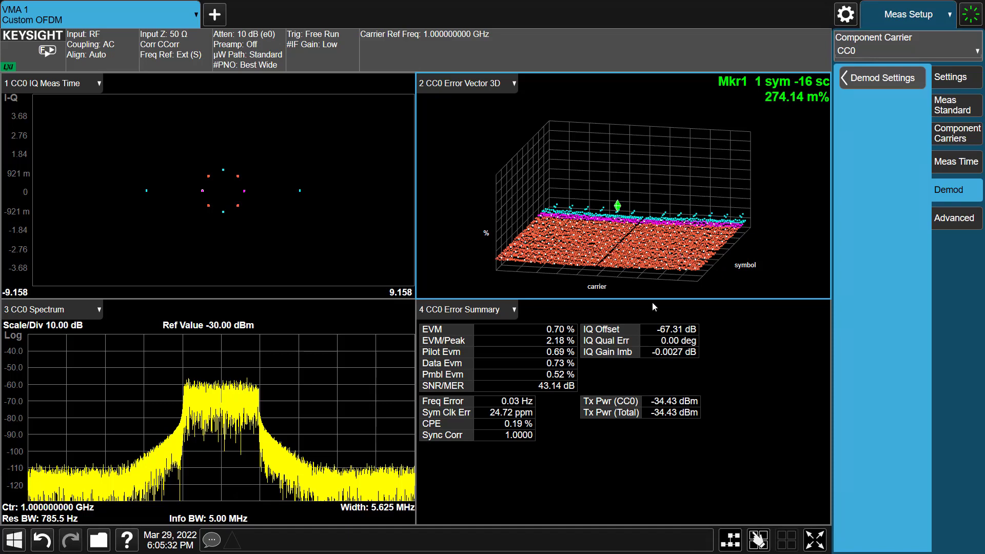
mouse_move(749, 251)
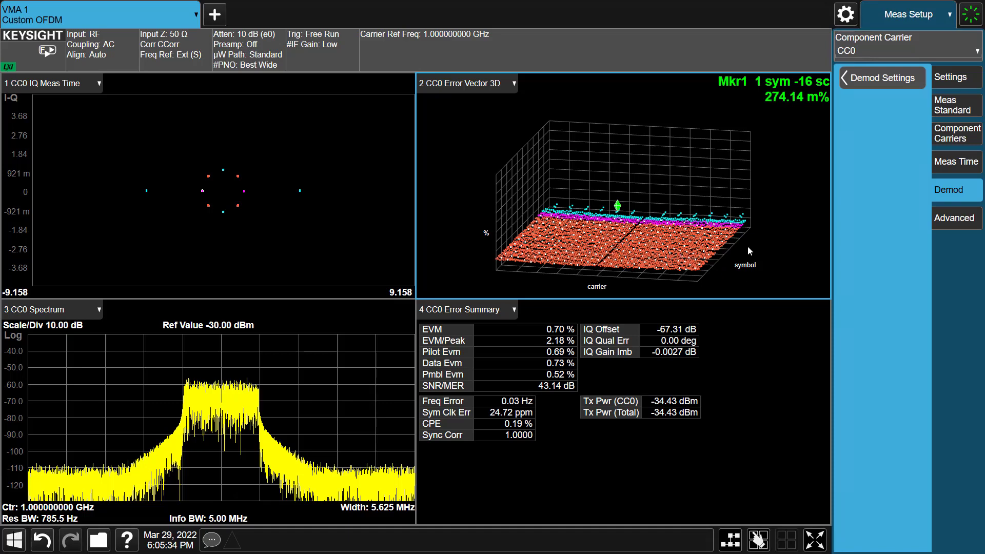
double_click(465, 82)
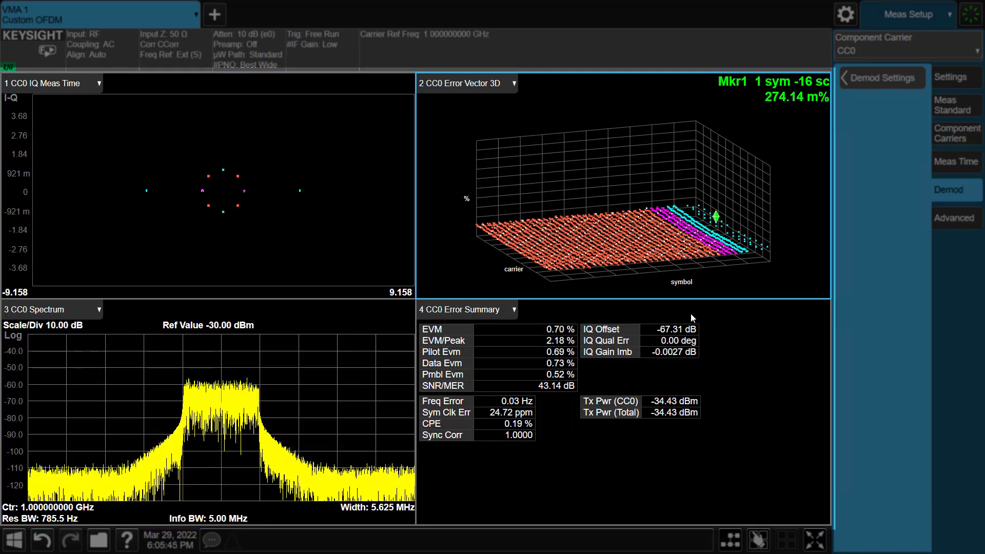
mouse_move(399, 417)
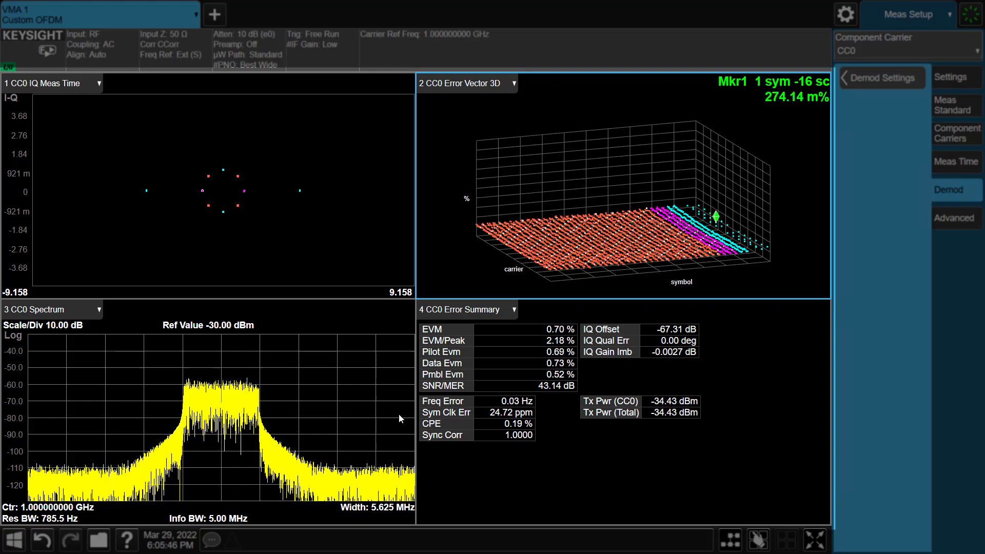